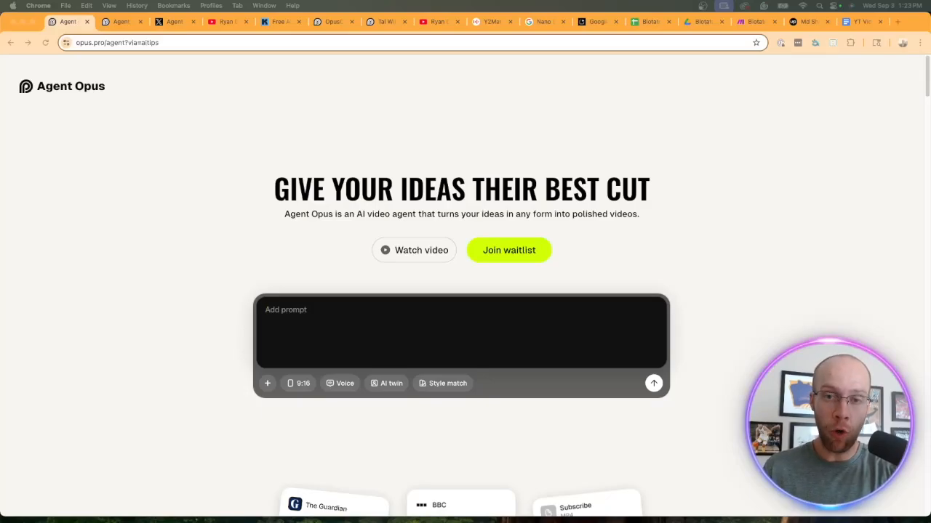
{"action": "mouse_move", "coordinate": [233, 195]}
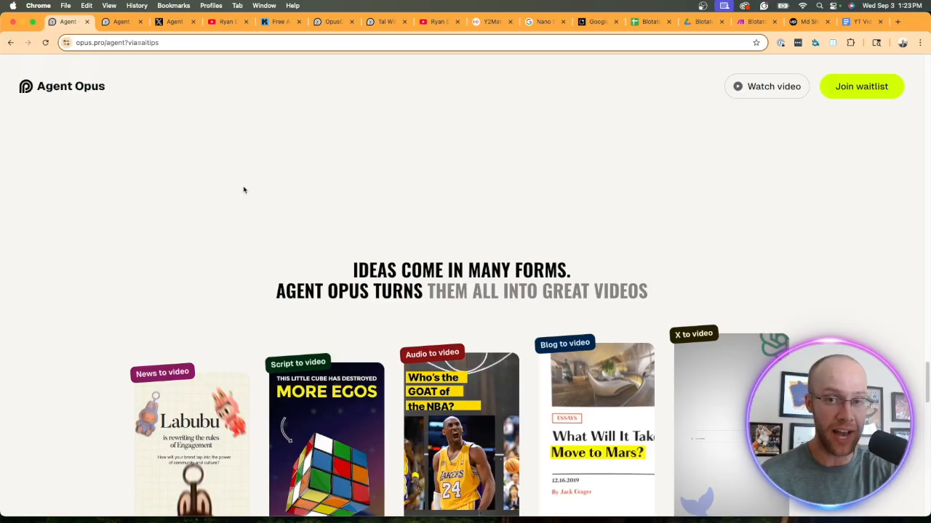
- Scroll to the 'Ideas come in many forms' example cards, then switch to the marketing guide tab
{"action": "scroll", "scroll_direction": "down", "scroll_amount": 3}
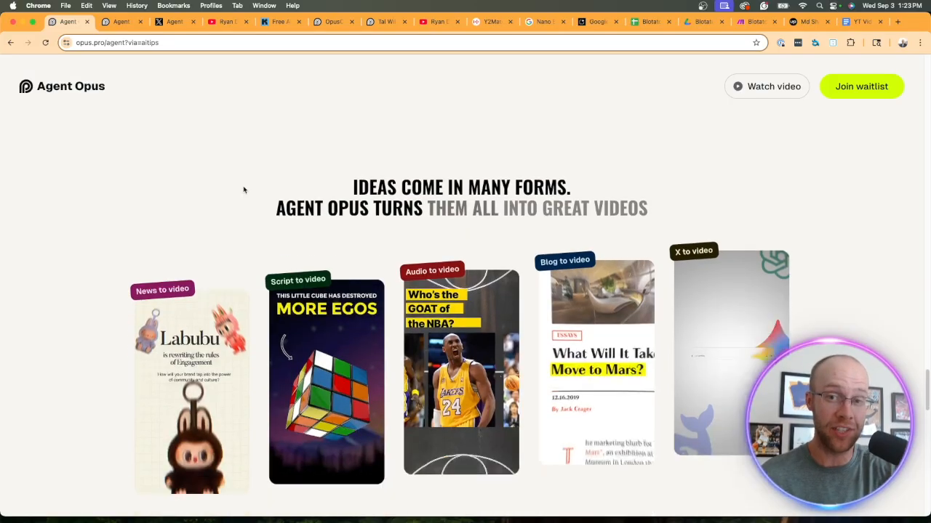
{"action": "scroll", "scroll_direction": "down", "scroll_amount": 3}
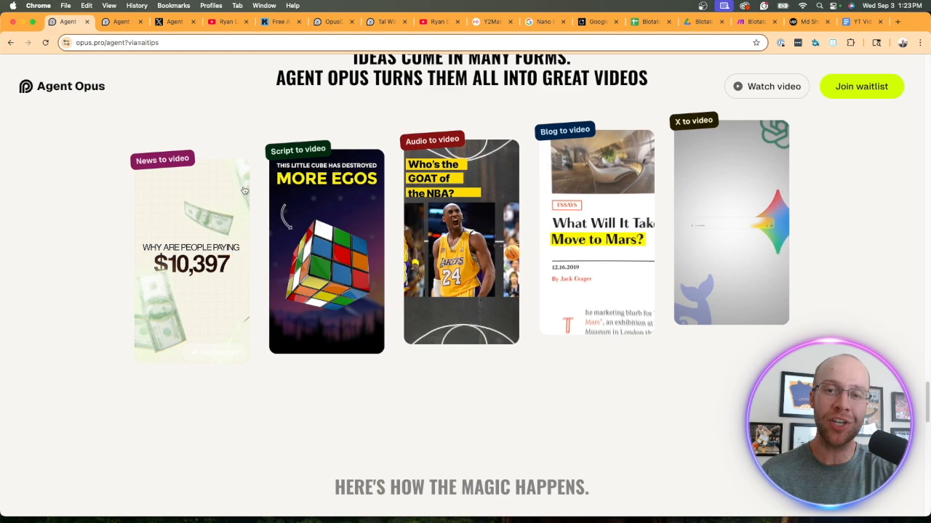
{"action": "left_click", "coordinate": [226, 22]}
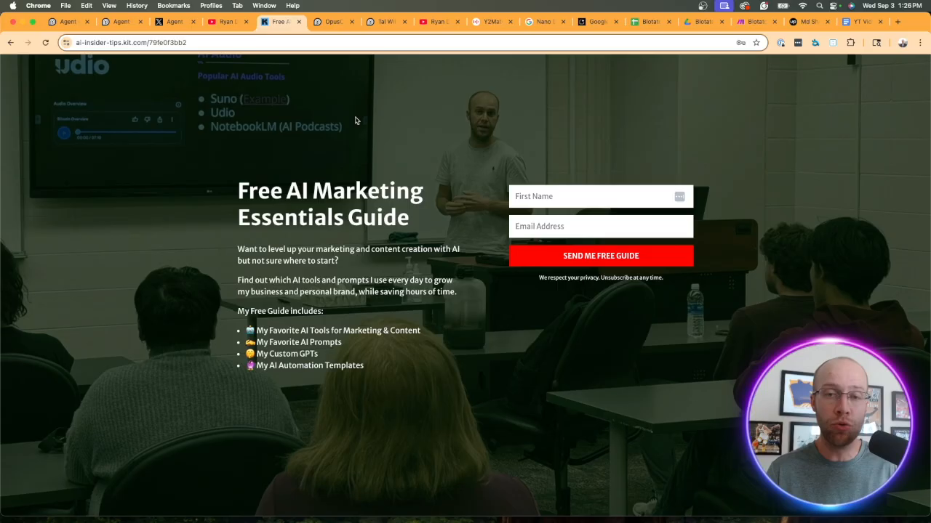
{"action": "mouse_move", "coordinate": [381, 129]}
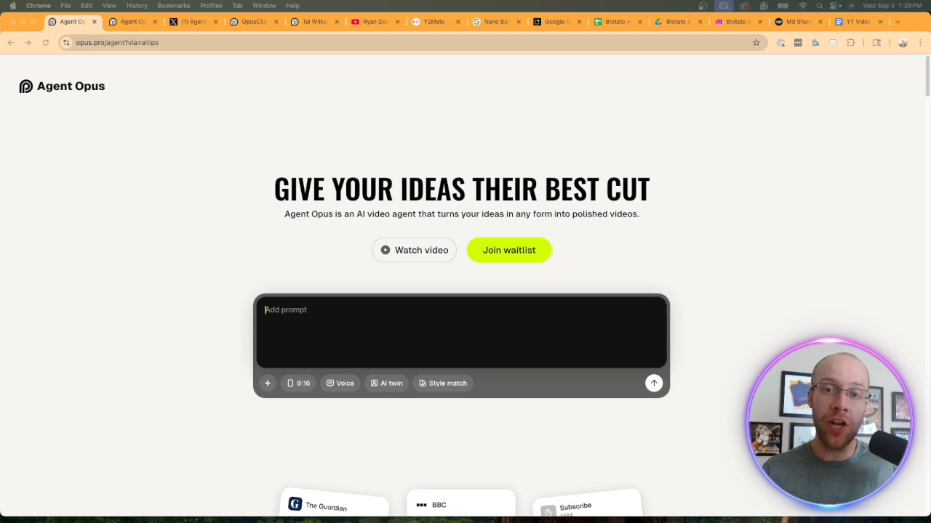
{"action": "left_click", "coordinate": [117, 42]}
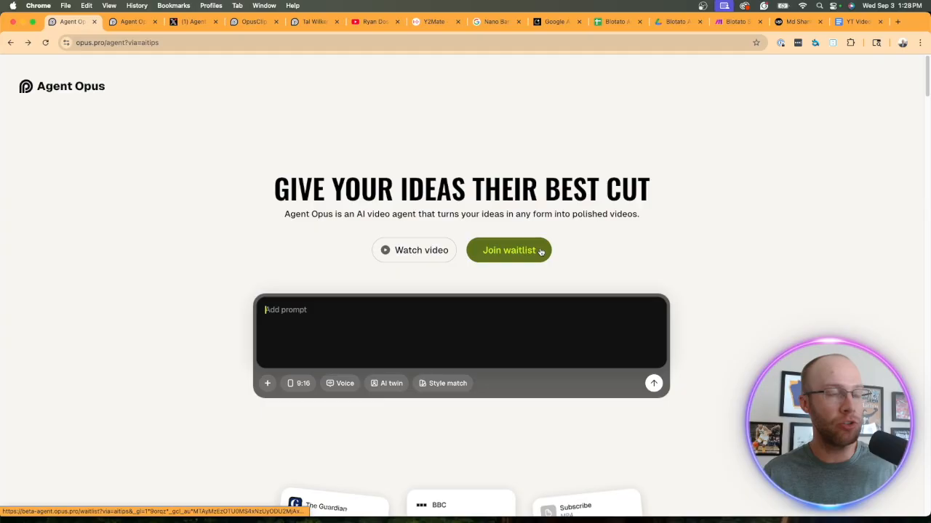
{"action": "mouse_move", "coordinate": [740, 242]}
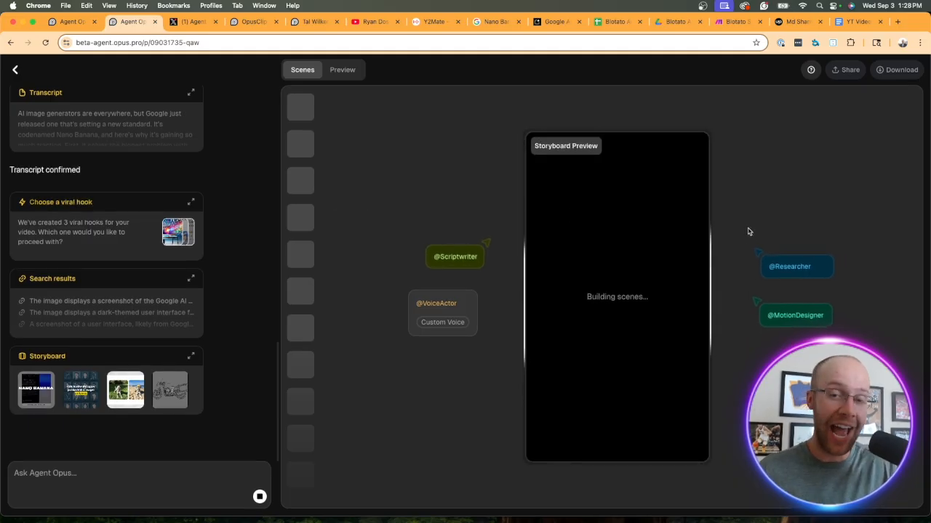
{"action": "left_click", "coordinate": [71, 23]}
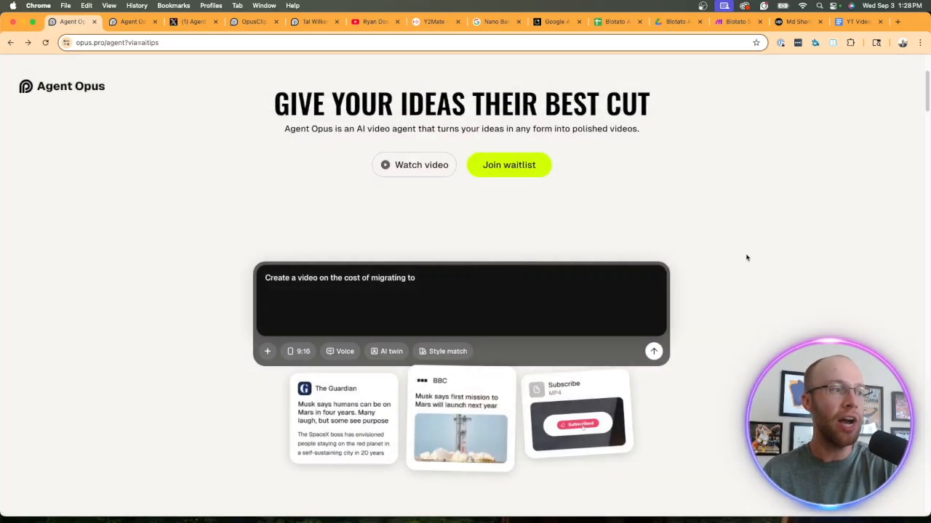
- Open the News to video example card with its Labubu prompt and uploaded assets
{"action": "left_click", "coordinate": [653, 352]}
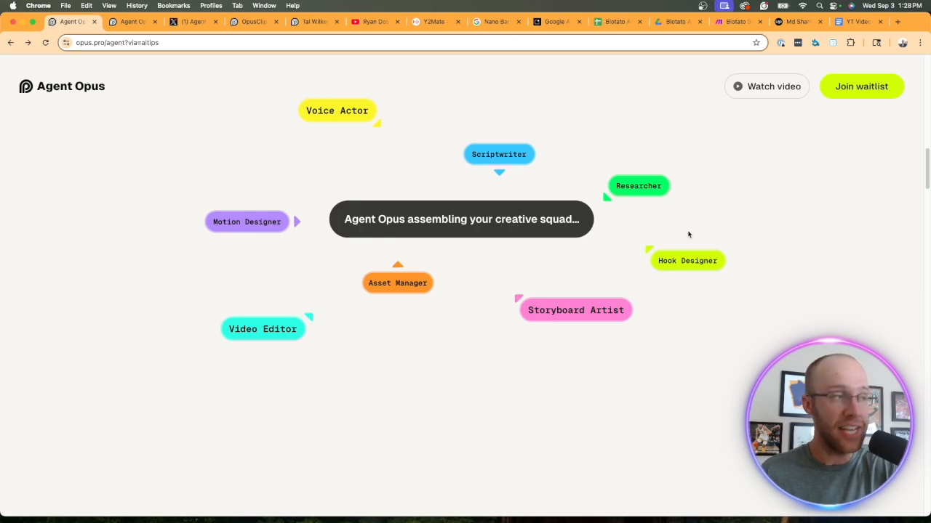
{"action": "mouse_move", "coordinate": [681, 231]}
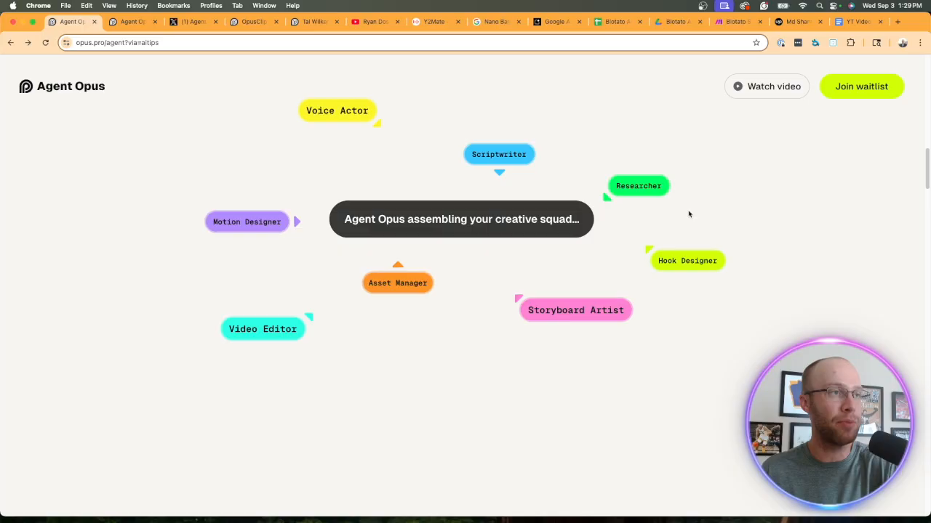
{"action": "mouse_move", "coordinate": [372, 123]}
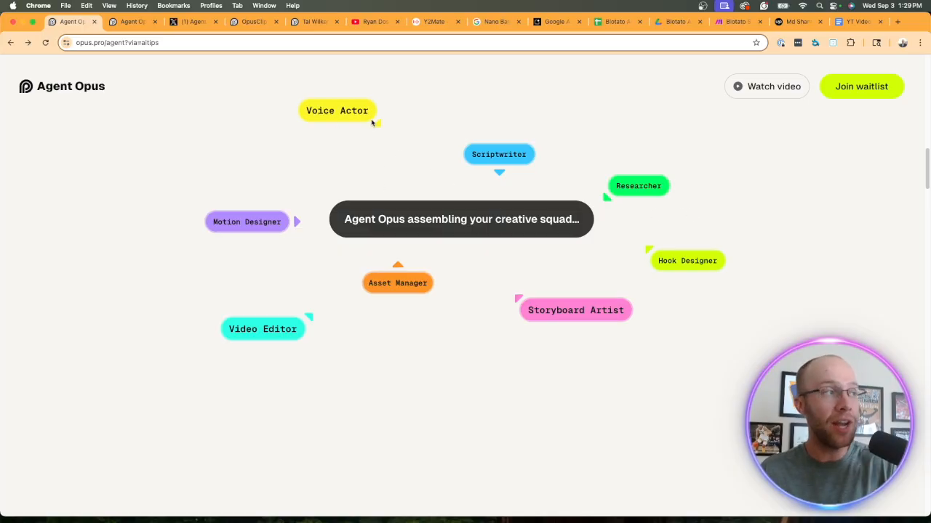
{"action": "mouse_move", "coordinate": [506, 169]}
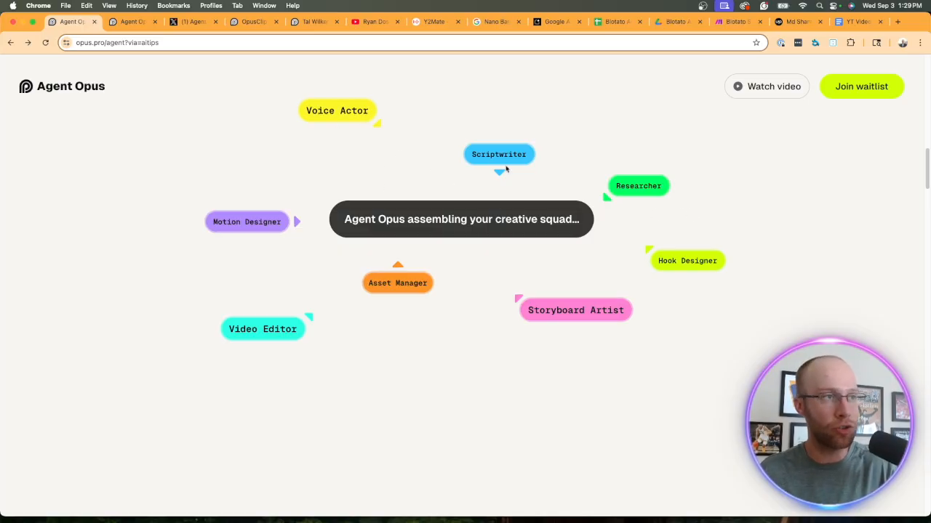
{"action": "mouse_move", "coordinate": [683, 273]}
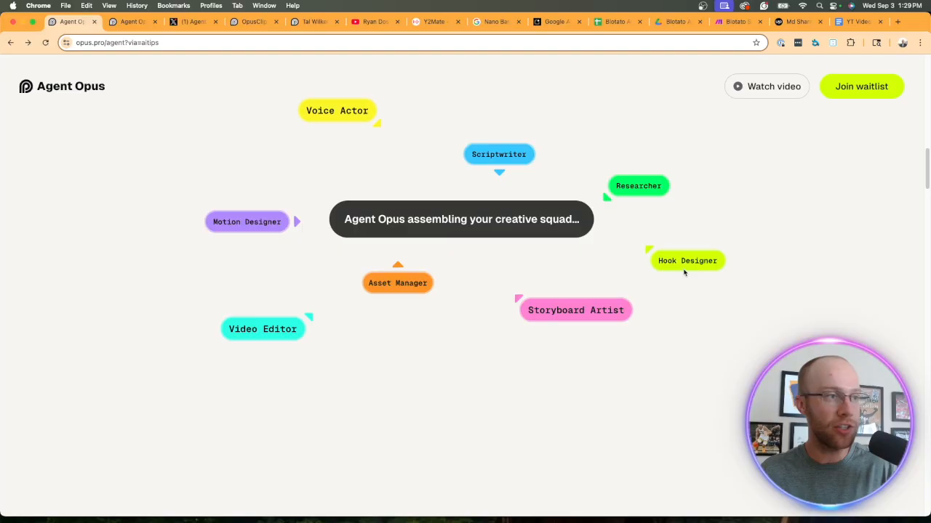
{"action": "mouse_move", "coordinate": [277, 335]}
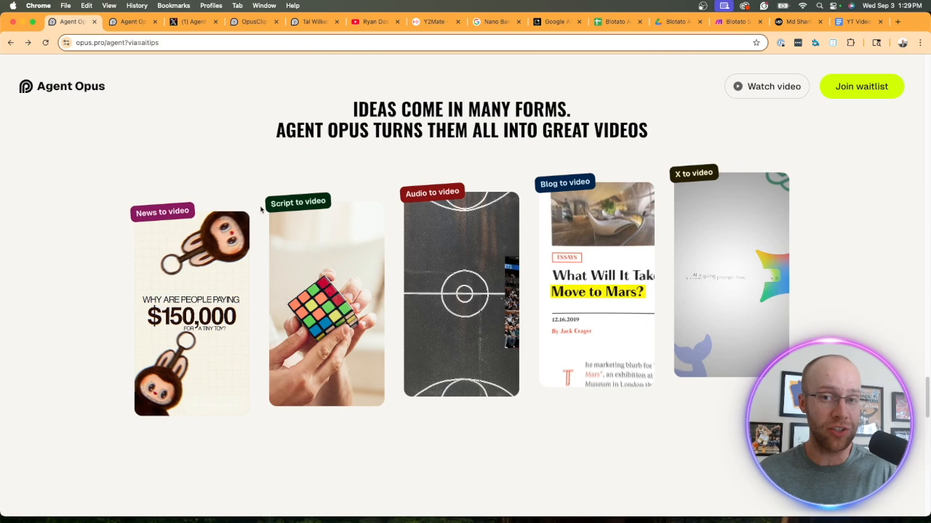
{"action": "mouse_move", "coordinate": [283, 188]}
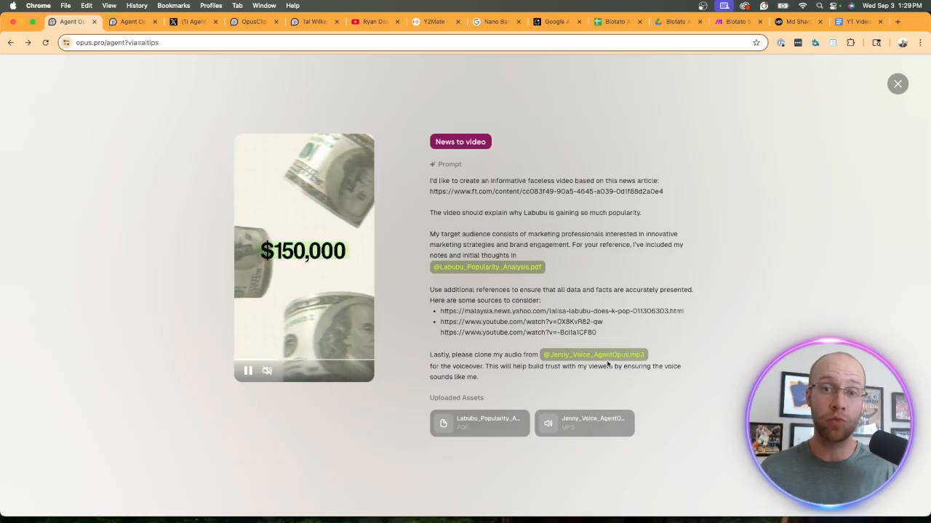
- View the Audio to video example, pausing its playback, then close the preview
{"action": "left_click", "coordinate": [896, 84]}
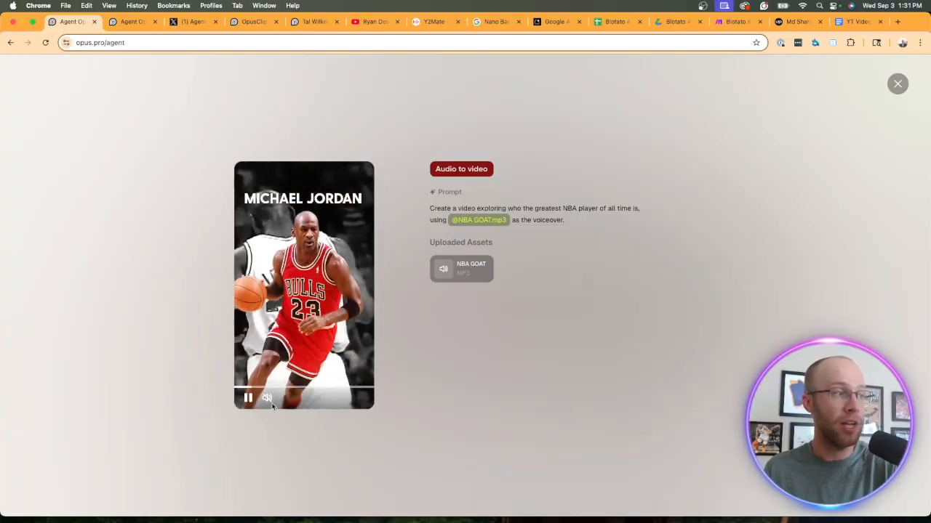
{"action": "left_click", "coordinate": [247, 397]}
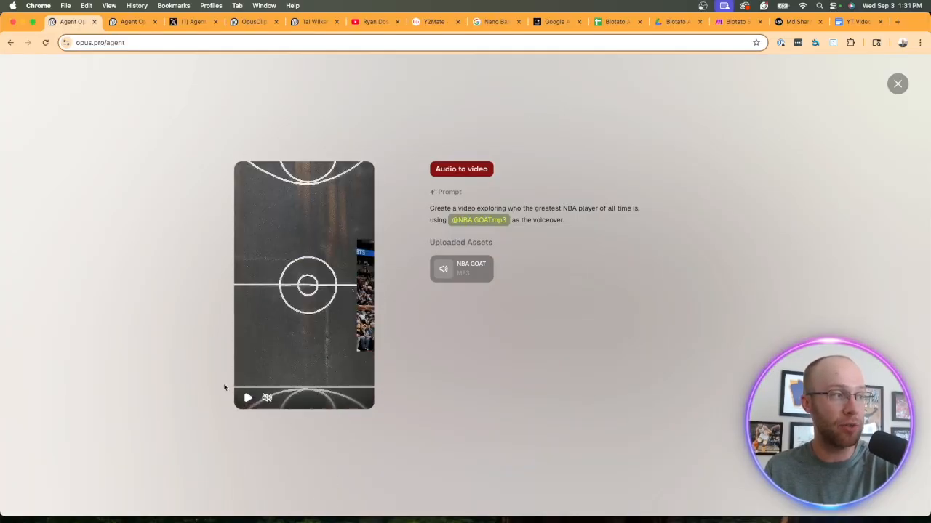
{"action": "left_click", "coordinate": [247, 397]}
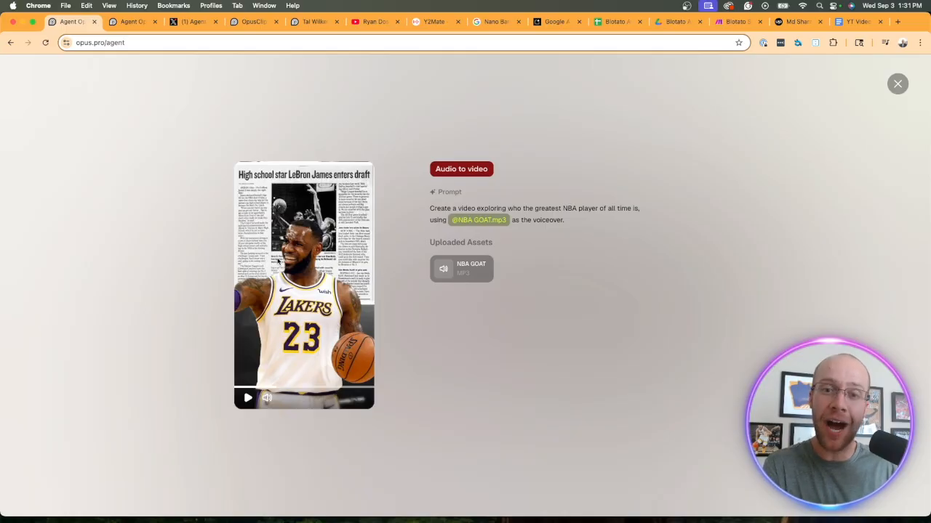
{"action": "mouse_move", "coordinate": [903, 95]}
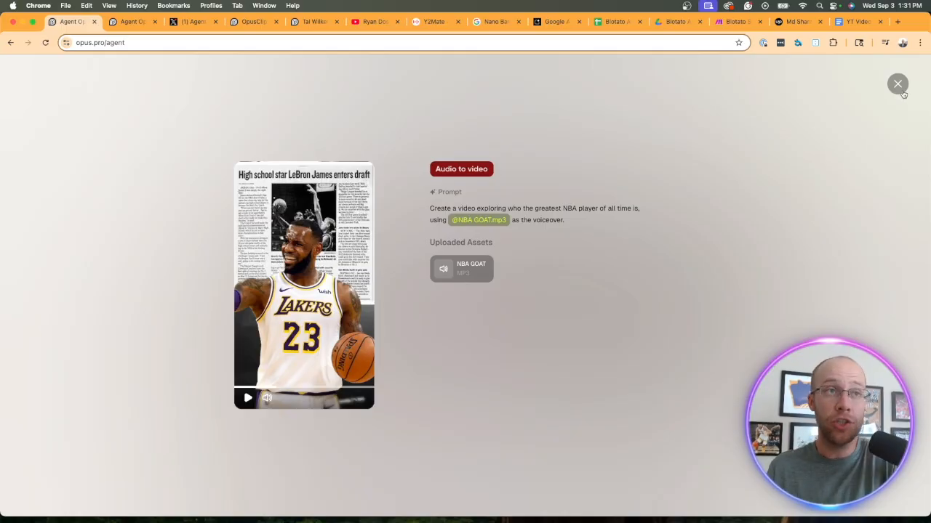
{"action": "left_click", "coordinate": [897, 84]}
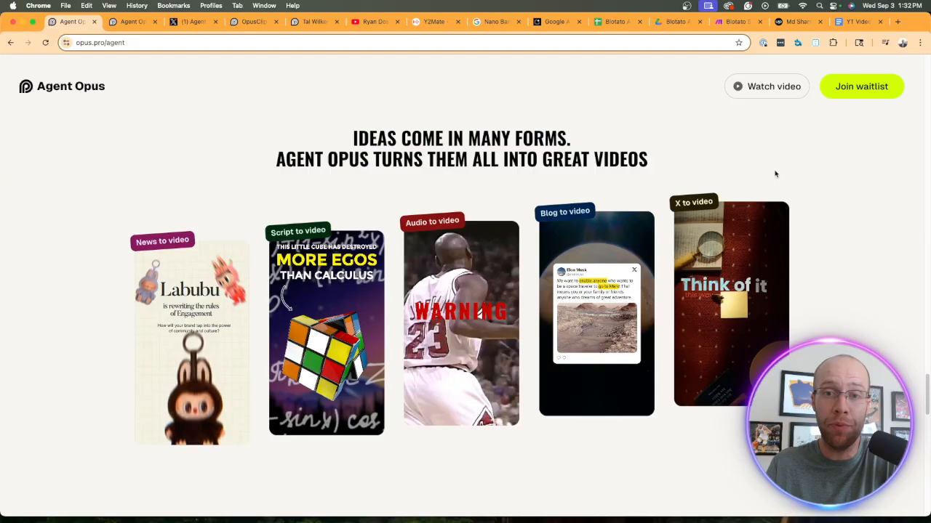
- Scroll through the 'How the magic happens' section and switch to Agent Opus's X profile
{"action": "scroll", "scroll_direction": "down", "scroll_amount": 3}
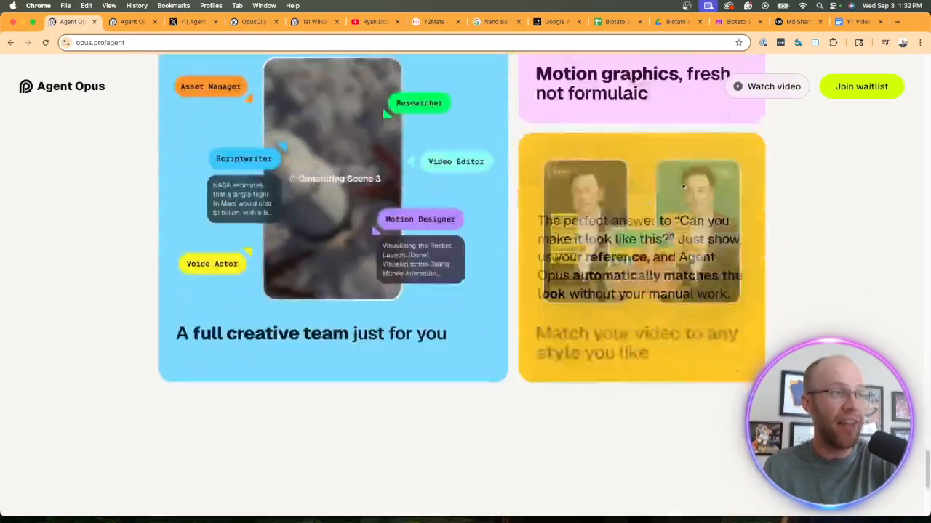
{"action": "scroll", "scroll_direction": "down", "scroll_amount": 3}
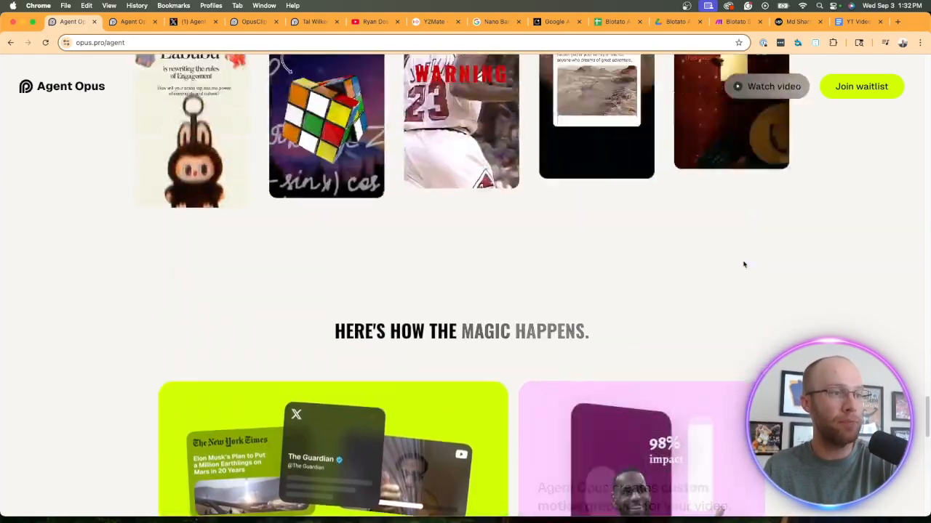
{"action": "scroll", "scroll_direction": "down", "scroll_amount": 3}
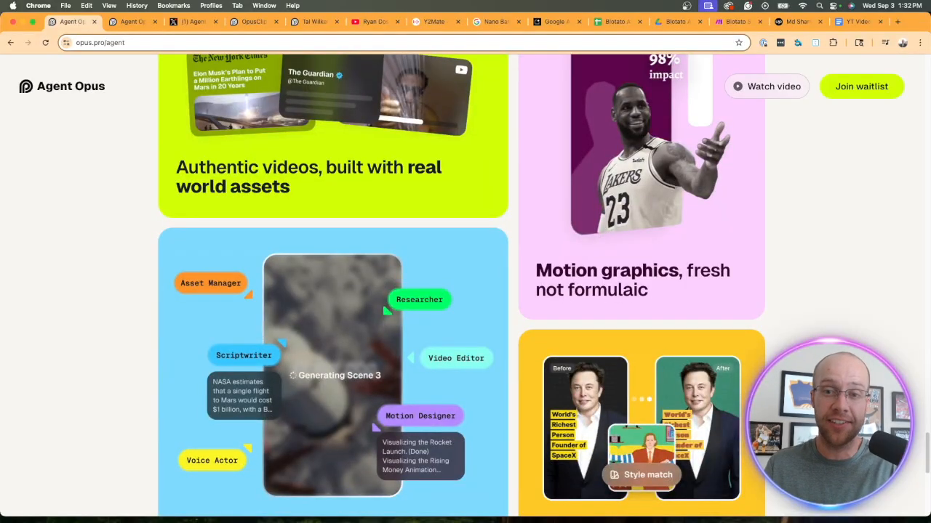
{"action": "left_click", "coordinate": [195, 21]}
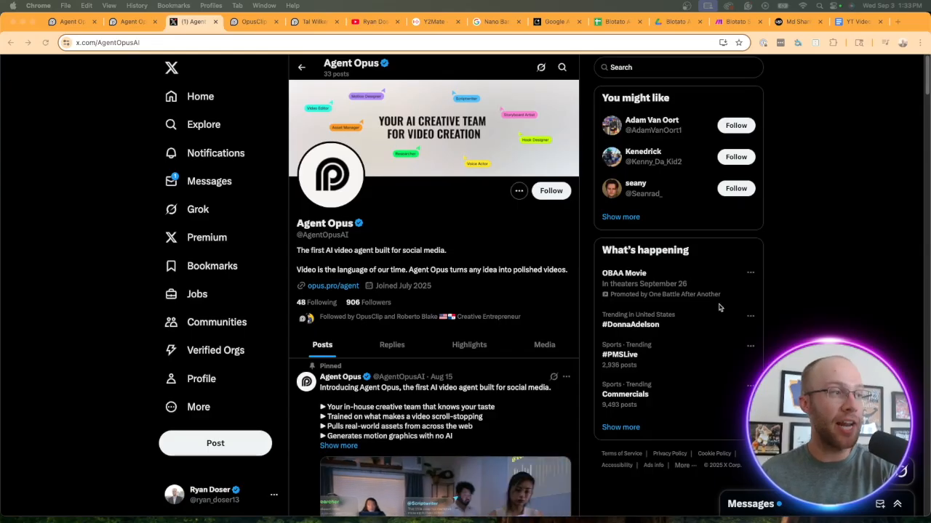
{"action": "scroll", "scroll_direction": "down", "scroll_amount": 3}
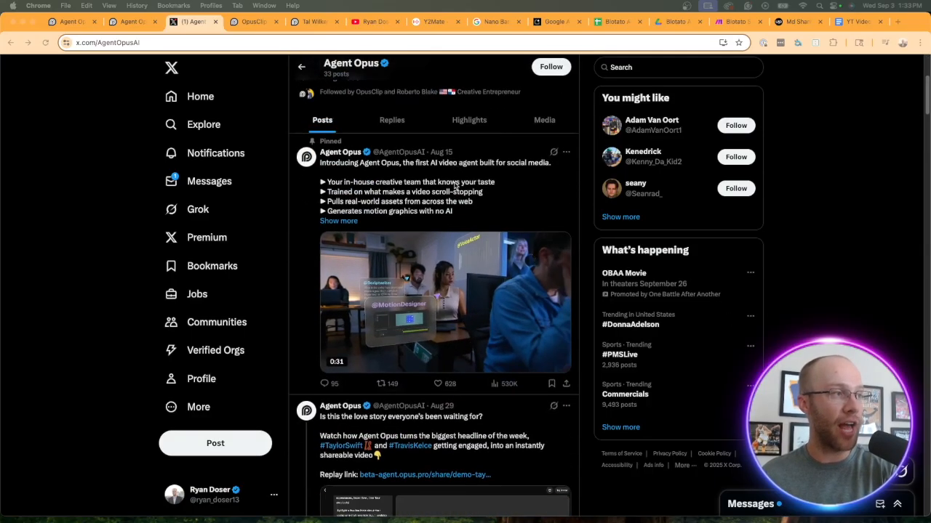
{"action": "scroll", "scroll_direction": "down", "scroll_amount": 3}
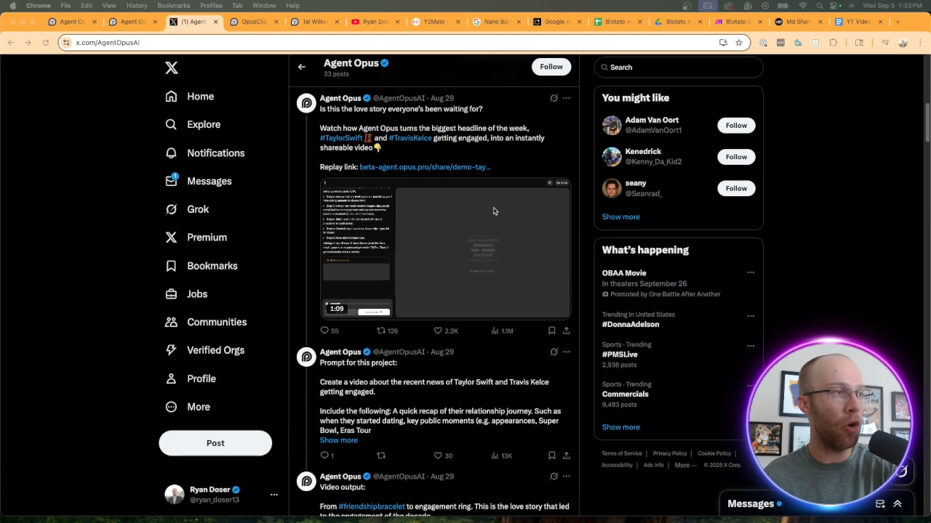
{"action": "scroll", "scroll_direction": "down", "scroll_amount": 3}
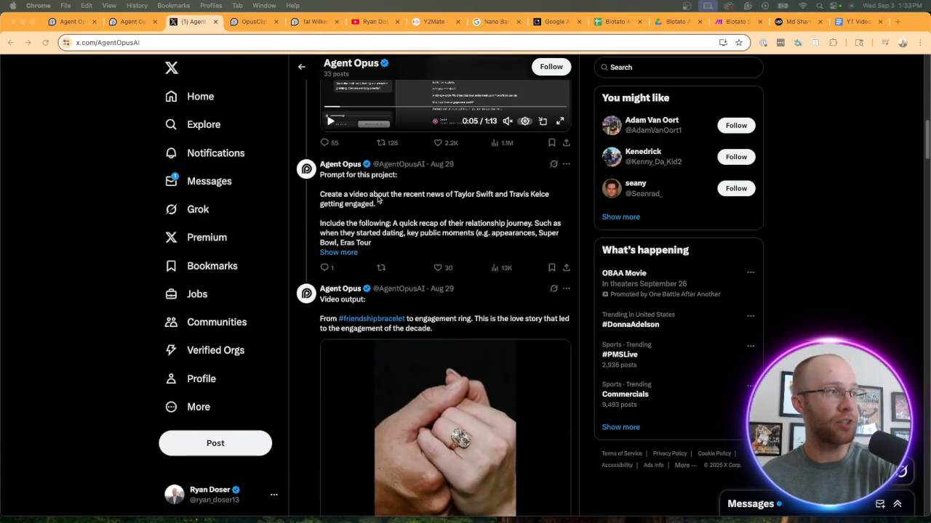
{"action": "scroll", "scroll_direction": "down", "scroll_amount": 3}
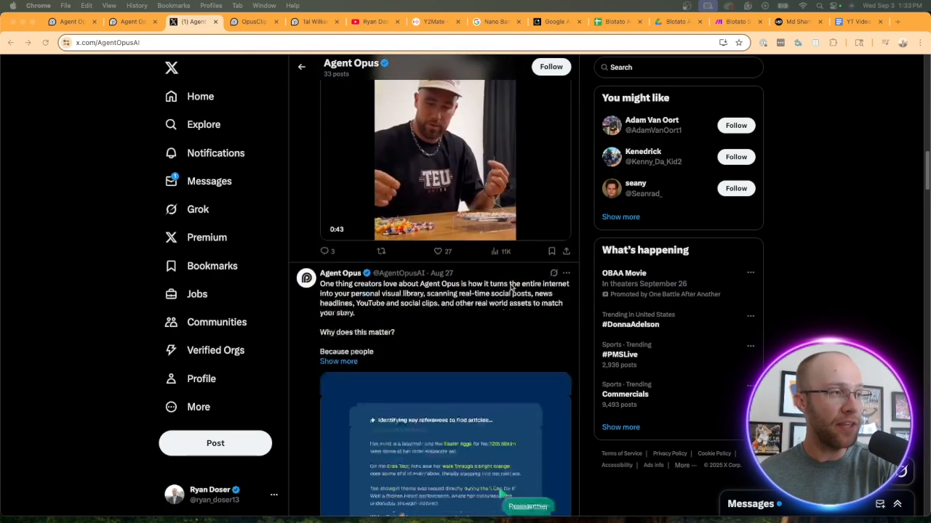
{"action": "scroll", "scroll_direction": "down", "scroll_amount": 3}
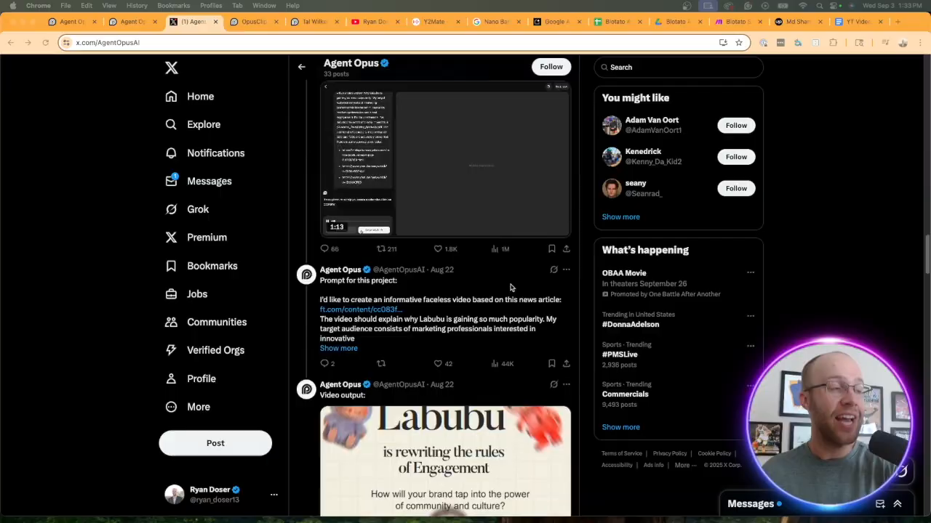
{"action": "scroll", "scroll_direction": "down", "scroll_amount": 3}
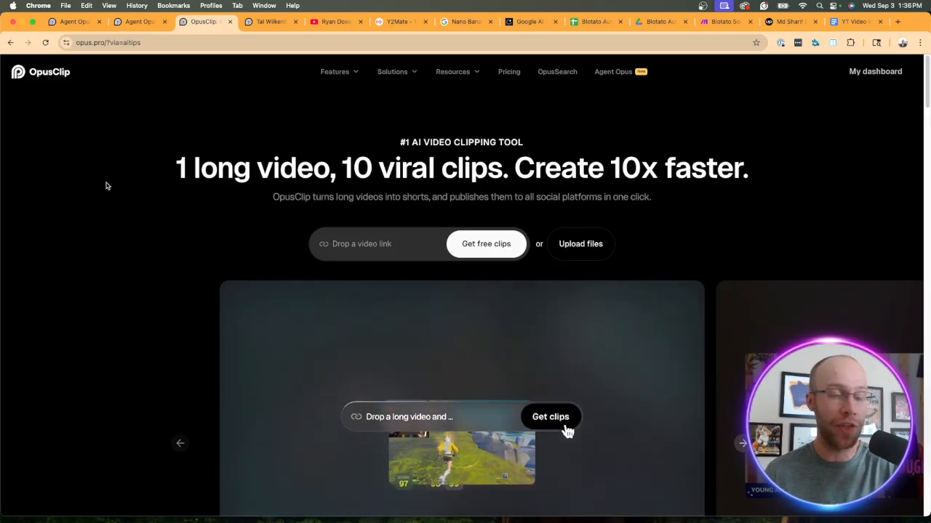
- Scroll the OpusClip homepage and open the Pricing page
{"action": "scroll", "scroll_direction": "down", "scroll_amount": 3}
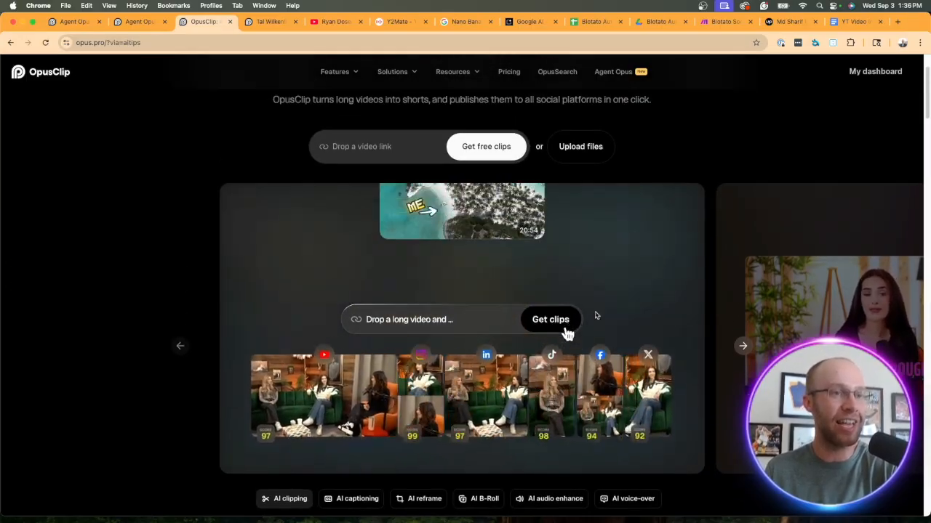
{"action": "scroll", "scroll_direction": "down", "scroll_amount": 3}
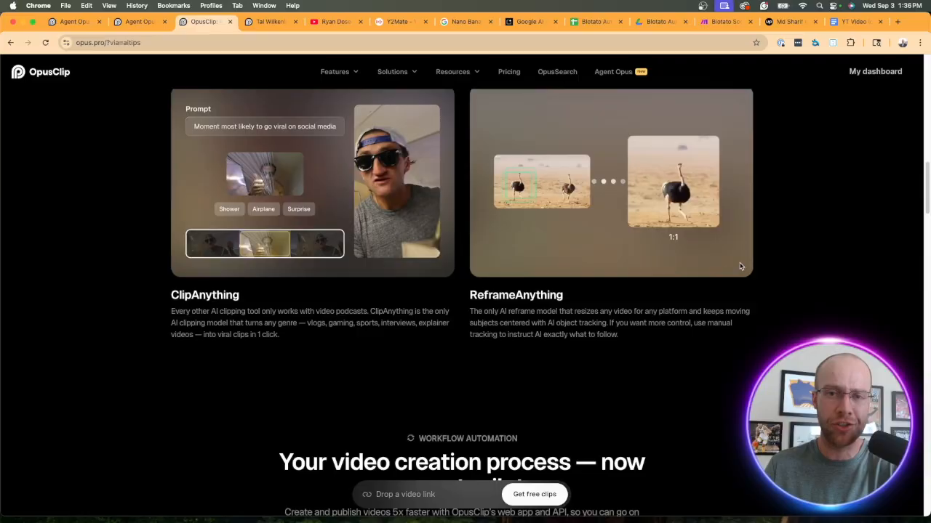
{"action": "scroll", "scroll_direction": "down", "scroll_amount": 3}
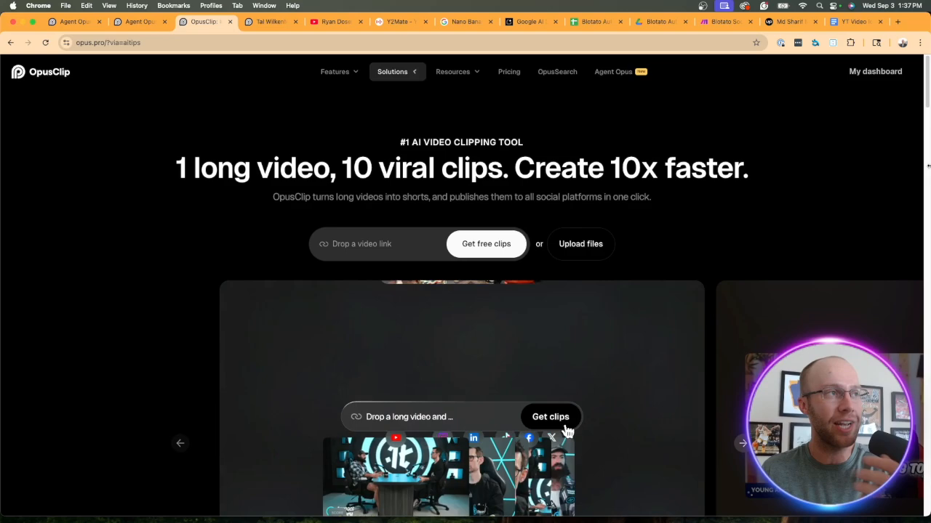
{"action": "left_click", "coordinate": [508, 71]}
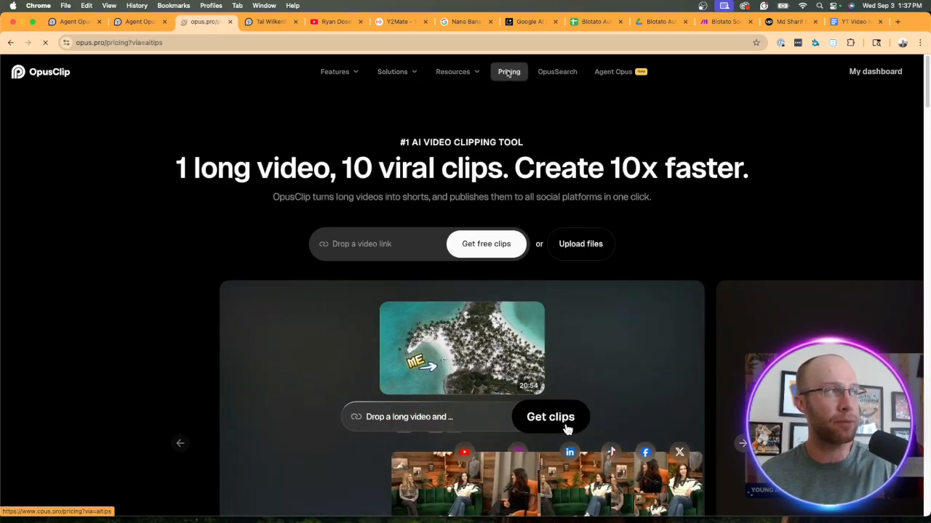
{"action": "left_click", "coordinate": [508, 71]}
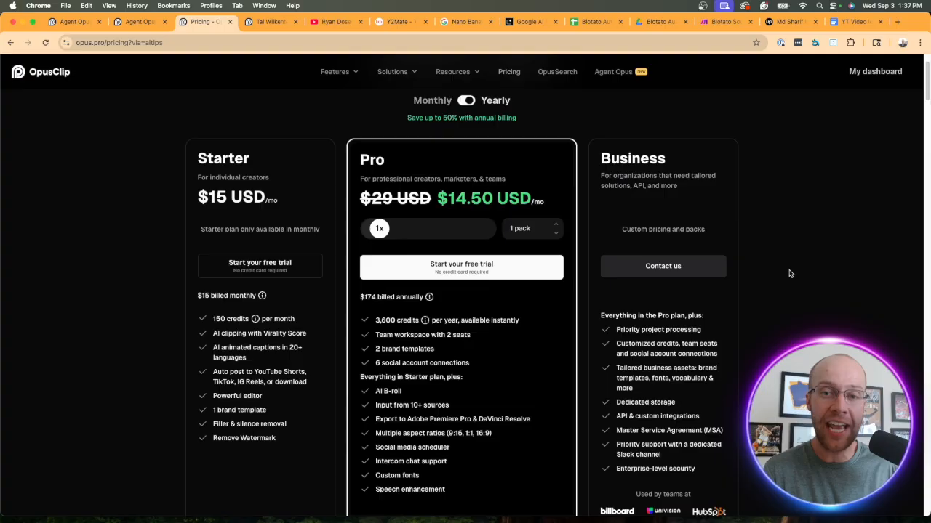
- Search the pricing page for 'agent'
{"action": "scroll", "scroll_direction": "down", "scroll_amount": 3}
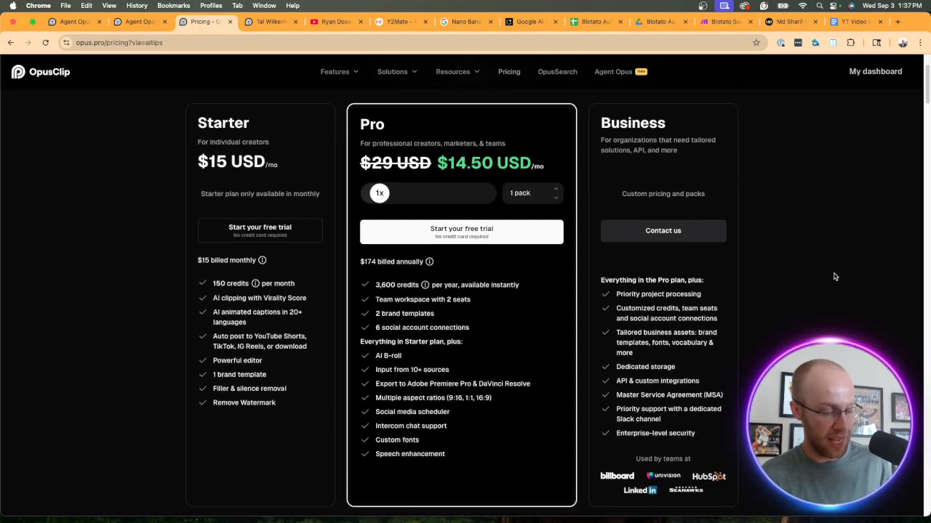
{"action": "type", "text": "ageb"}
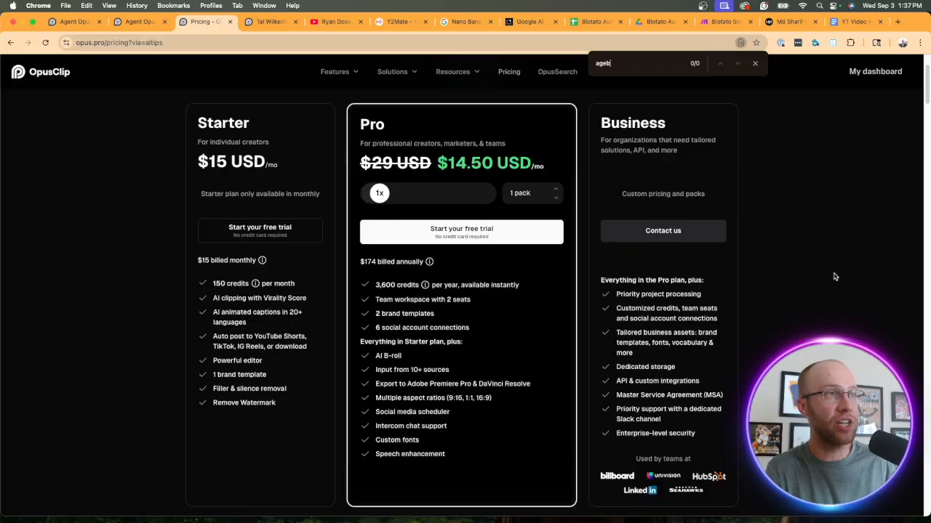
{"action": "type", "text": "agent"}
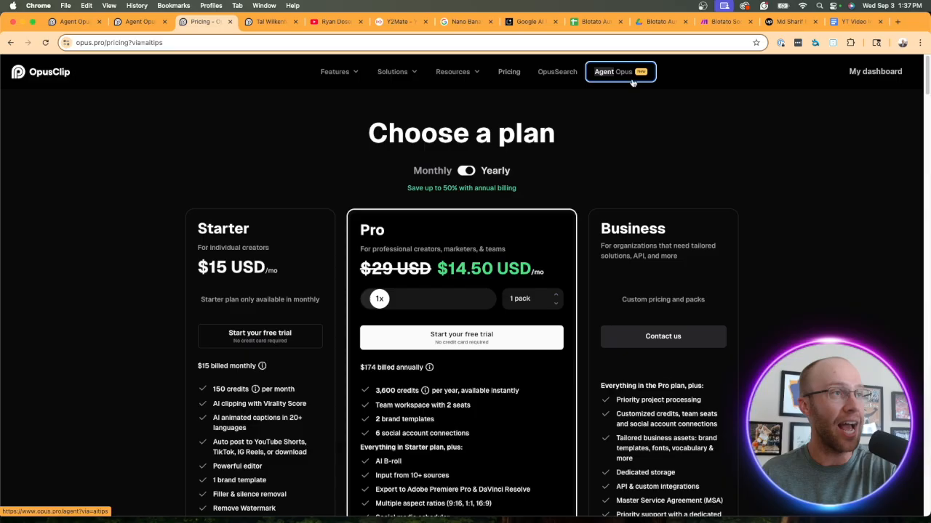
- Open the Agent Opus product page, check the Nano Banana project, then return to OpusClip
{"action": "left_click", "coordinate": [620, 71]}
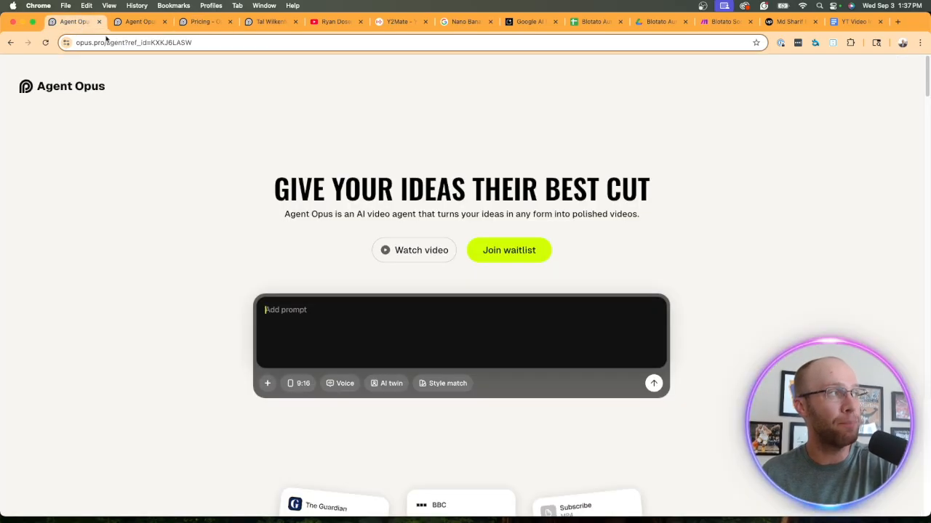
{"action": "left_click", "coordinate": [145, 21]}
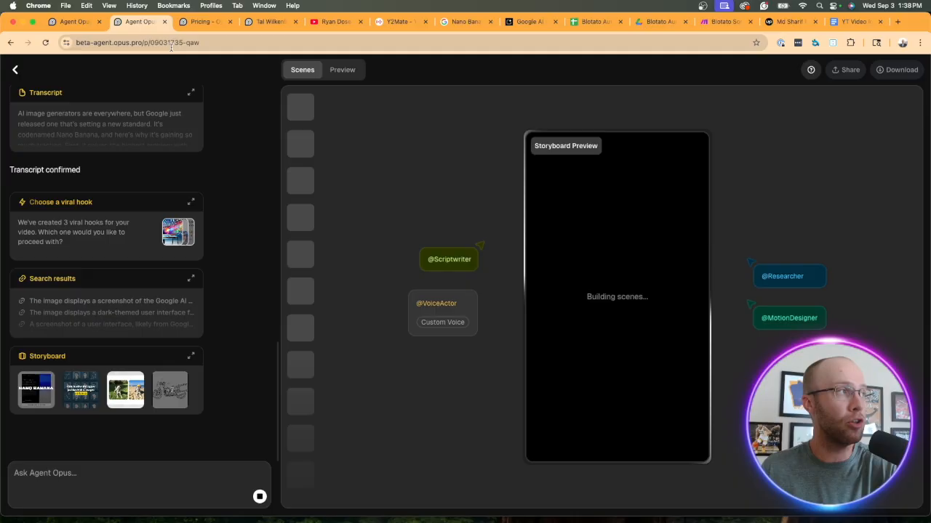
{"action": "left_click", "coordinate": [145, 49]}
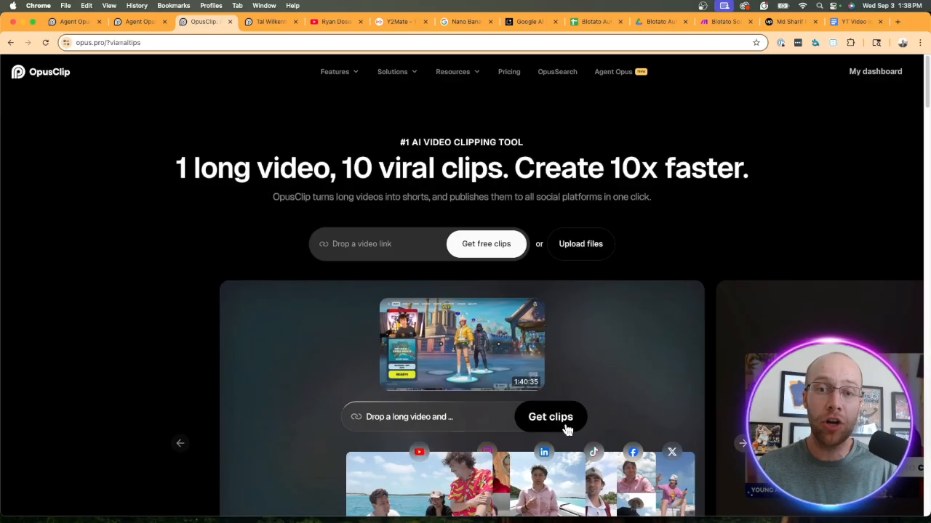
- Go to the Agent Opus app home, check My Projects, and click into the prompt box
{"action": "left_click", "coordinate": [138, 22]}
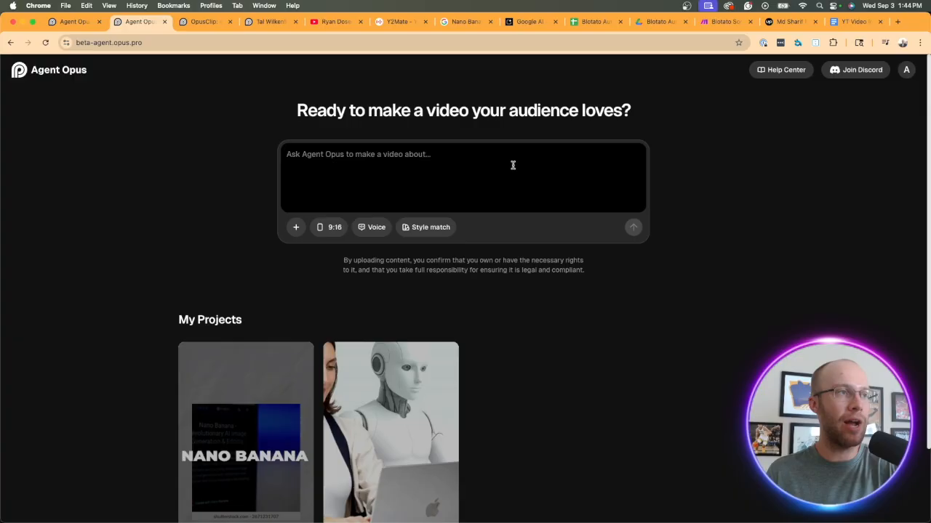
{"action": "mouse_move", "coordinate": [748, 240]}
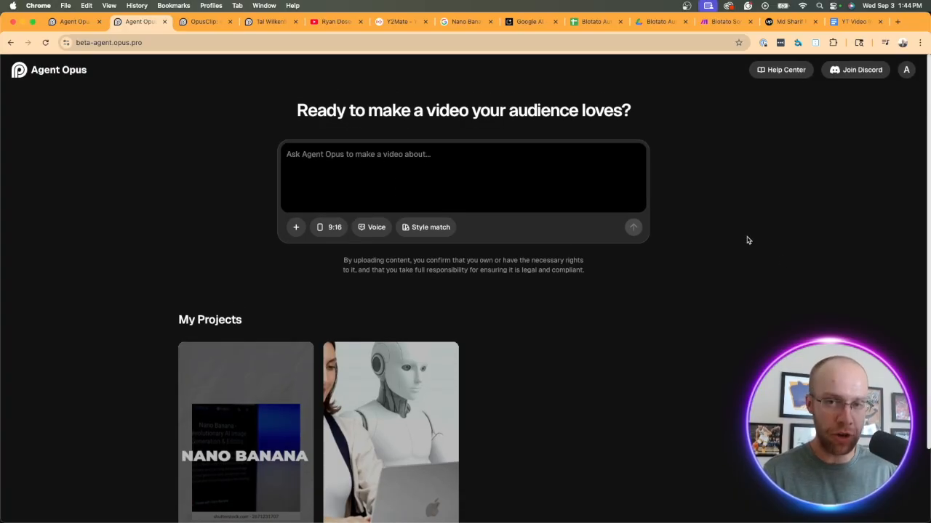
{"action": "scroll", "scroll_direction": "down", "scroll_amount": 3}
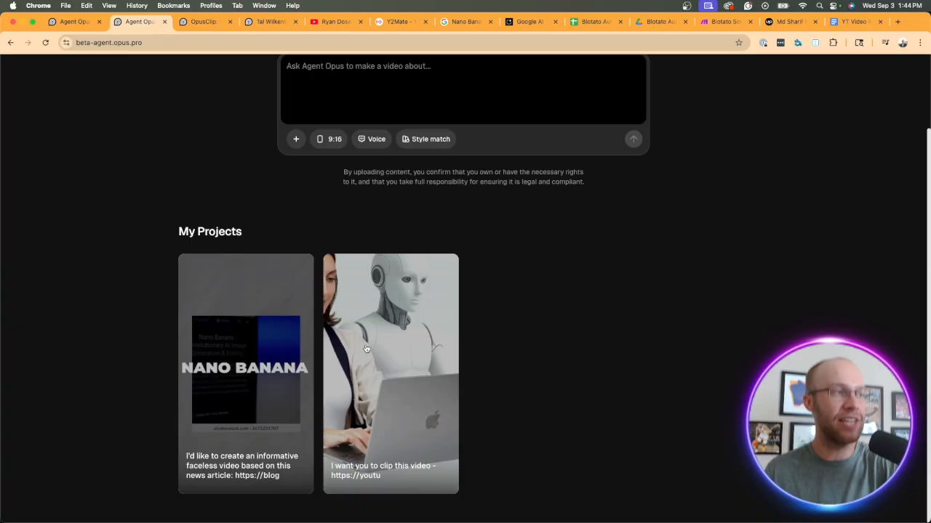
{"action": "scroll", "scroll_direction": "up", "scroll_amount": 3}
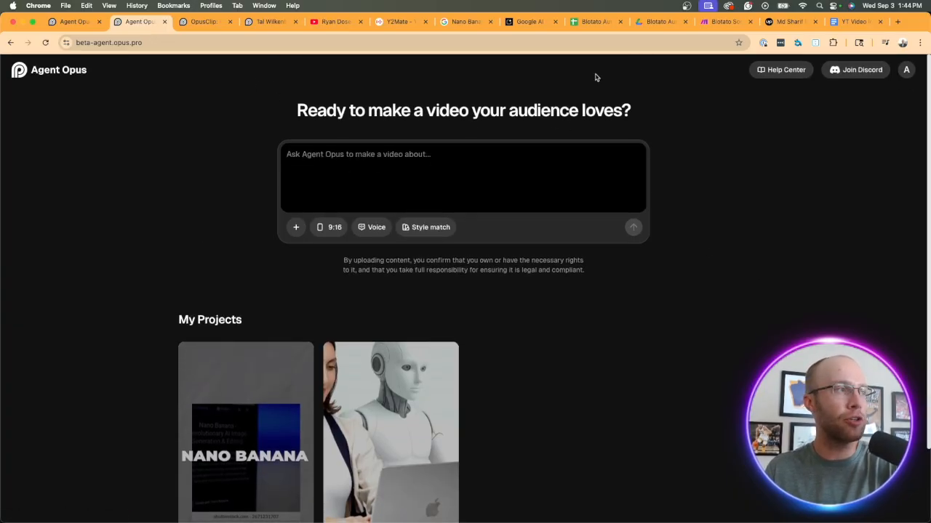
{"action": "left_click", "coordinate": [295, 227]}
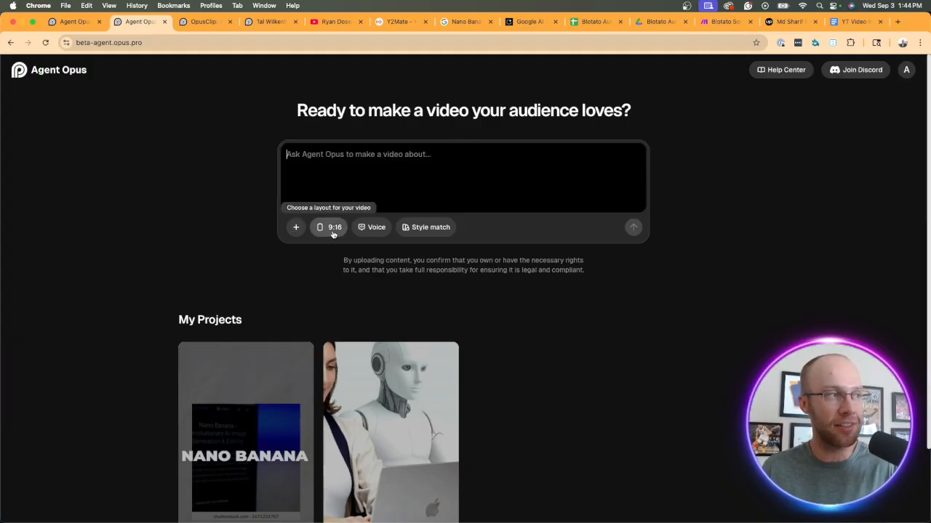
{"action": "left_click", "coordinate": [328, 226]}
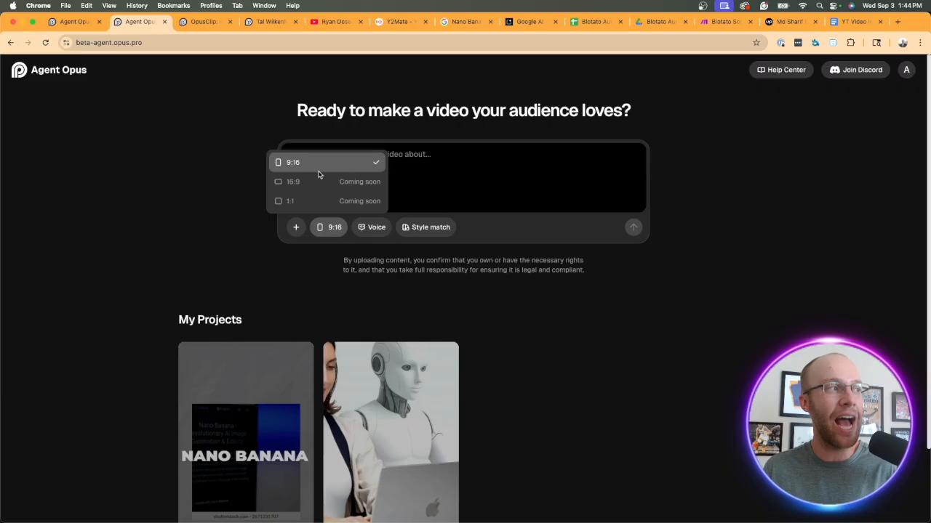
{"action": "mouse_move", "coordinate": [321, 168]}
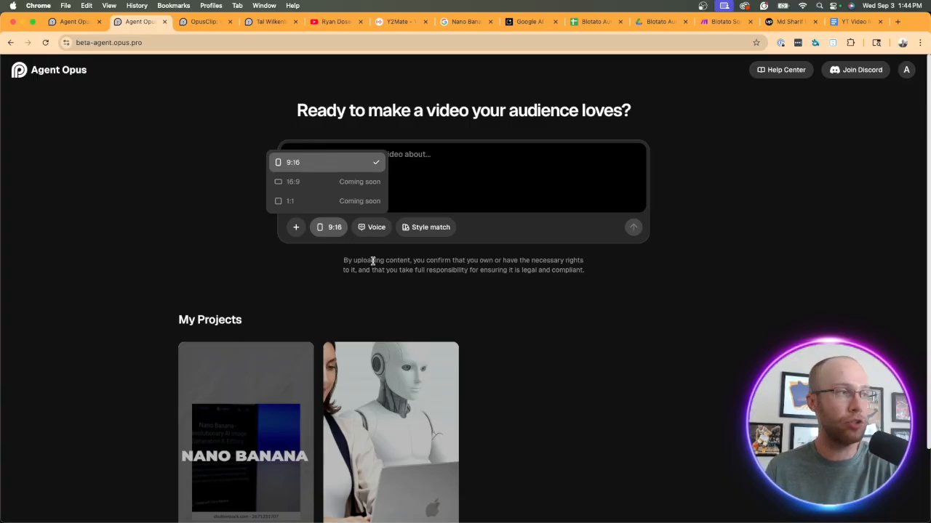
{"action": "mouse_move", "coordinate": [370, 227]}
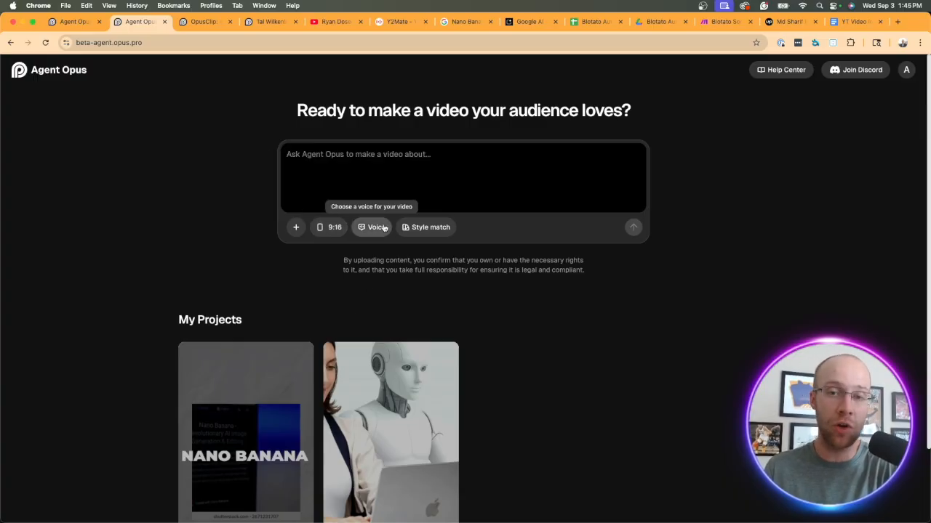
{"action": "left_click", "coordinate": [371, 227]}
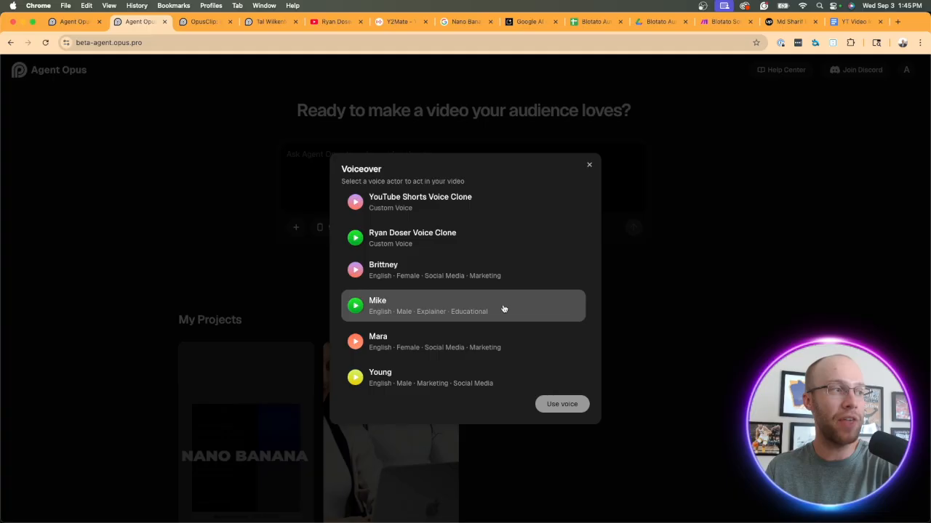
{"action": "mouse_move", "coordinate": [446, 278]}
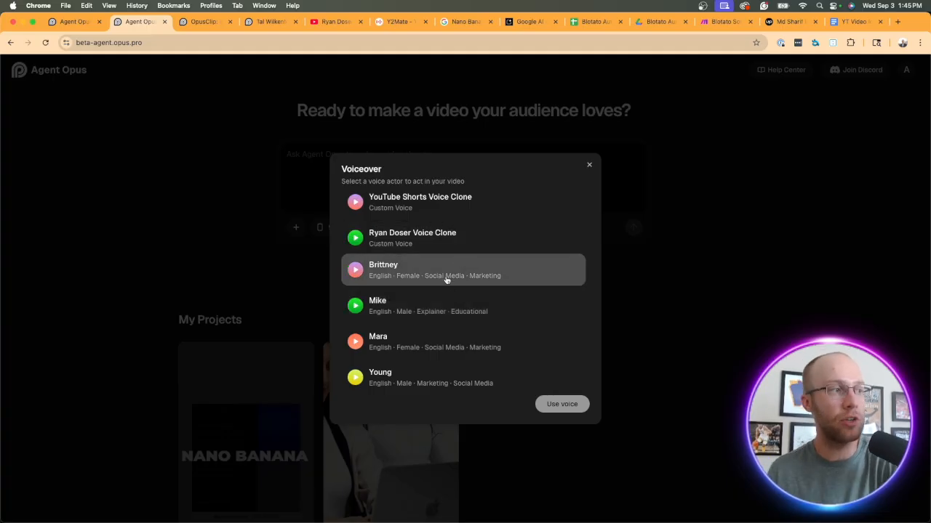
{"action": "mouse_move", "coordinate": [401, 306]}
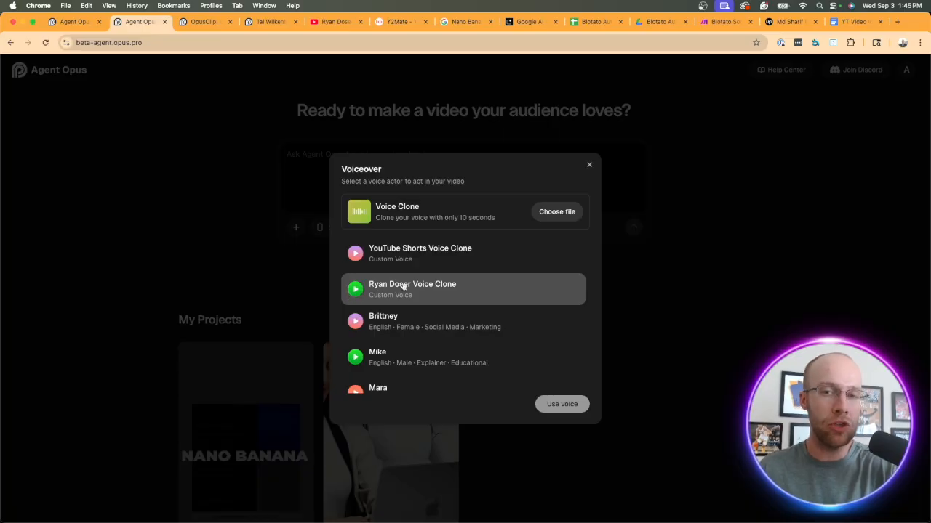
{"action": "mouse_move", "coordinate": [423, 253]}
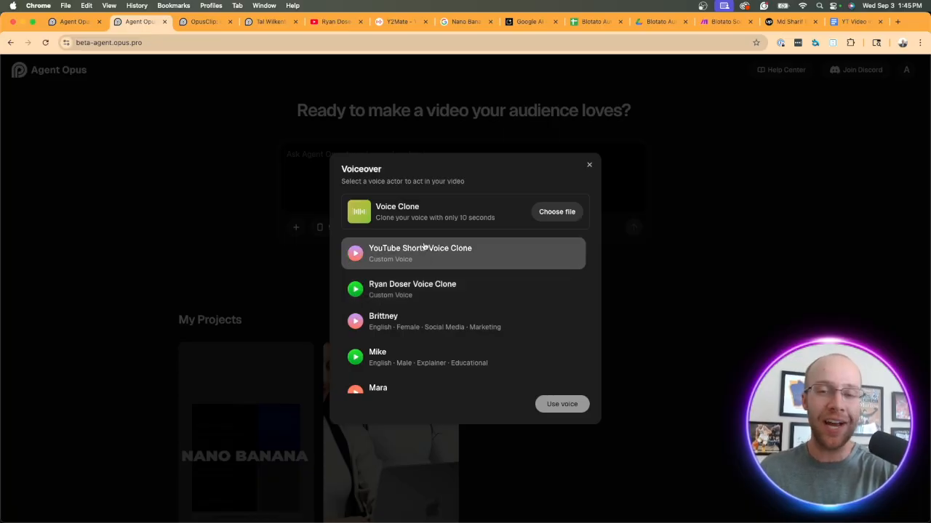
{"action": "mouse_move", "coordinate": [471, 178]}
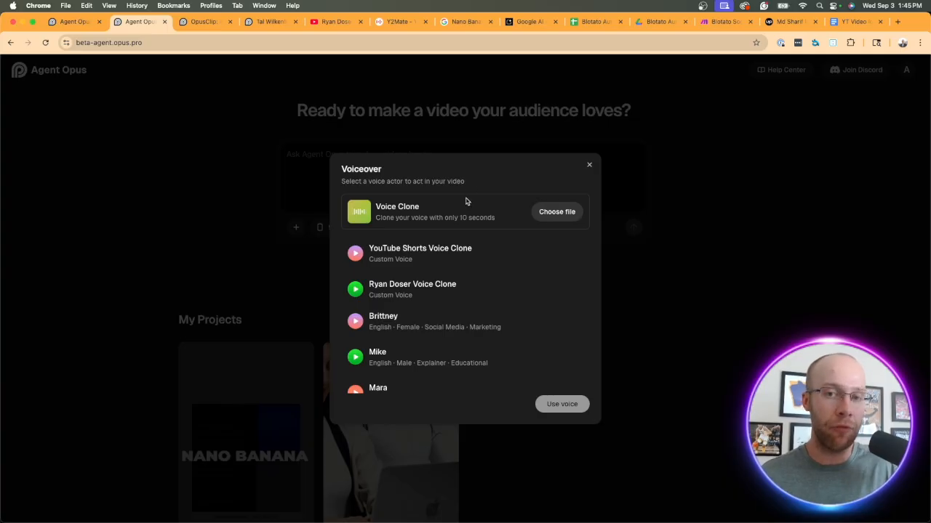
{"action": "left_click", "coordinate": [332, 22]}
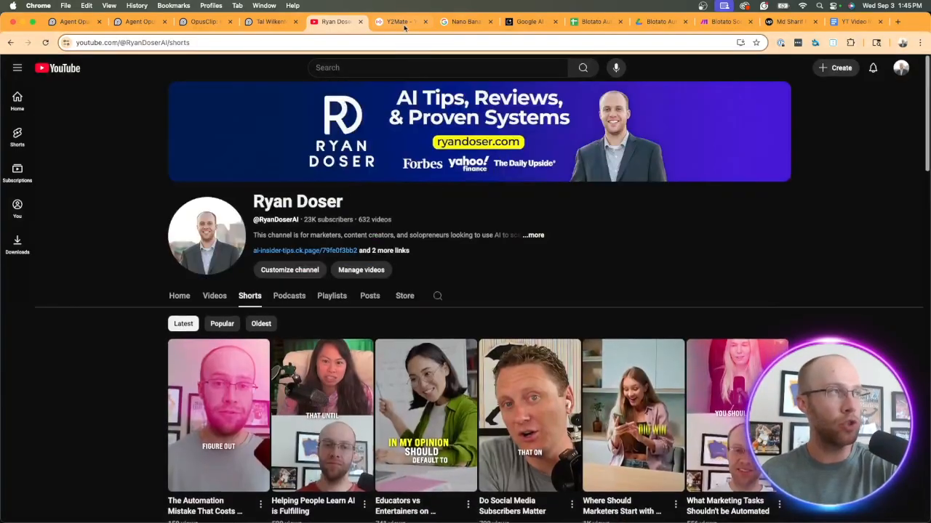
{"action": "left_click", "coordinate": [400, 22]}
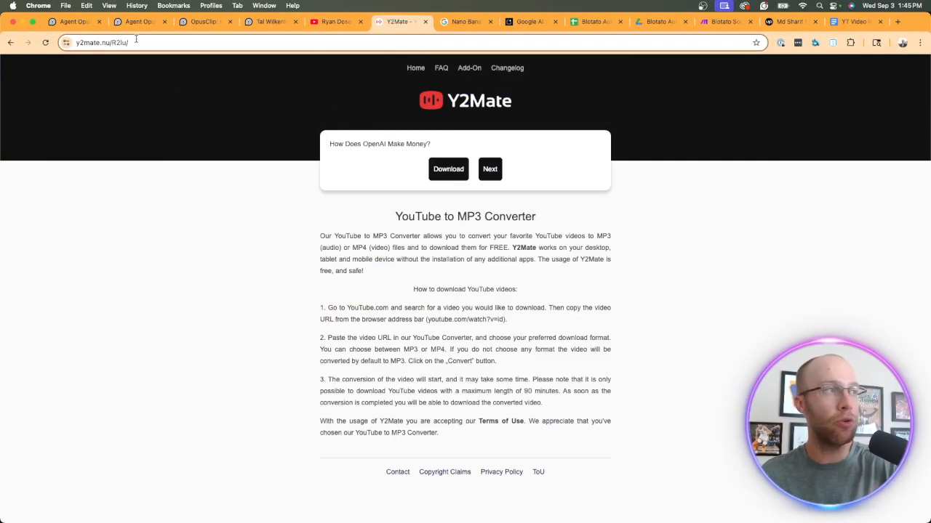
{"action": "mouse_move", "coordinate": [256, 118]}
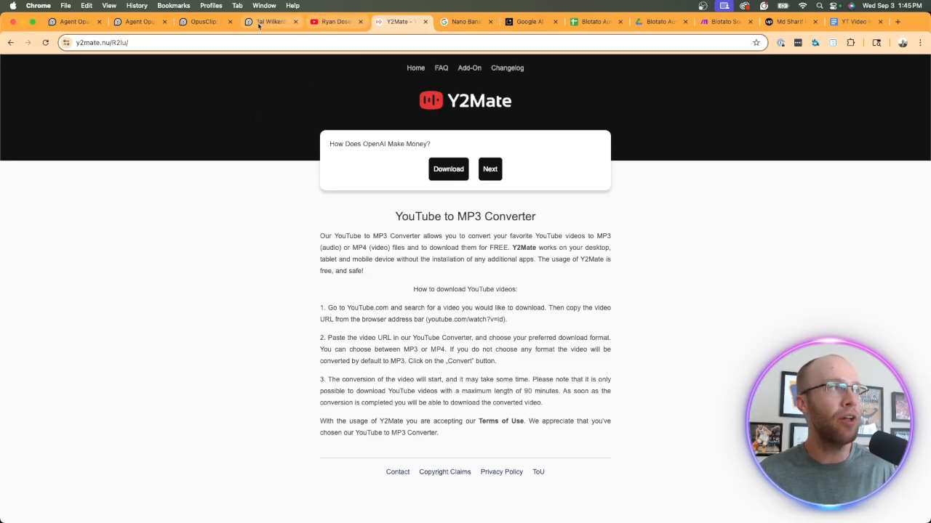
{"action": "left_click", "coordinate": [138, 21]}
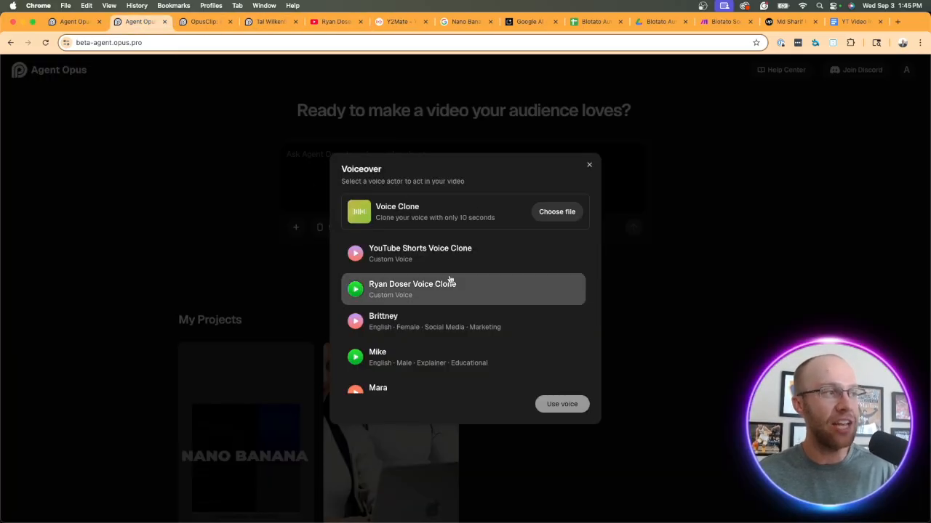
{"action": "mouse_move", "coordinate": [488, 284]}
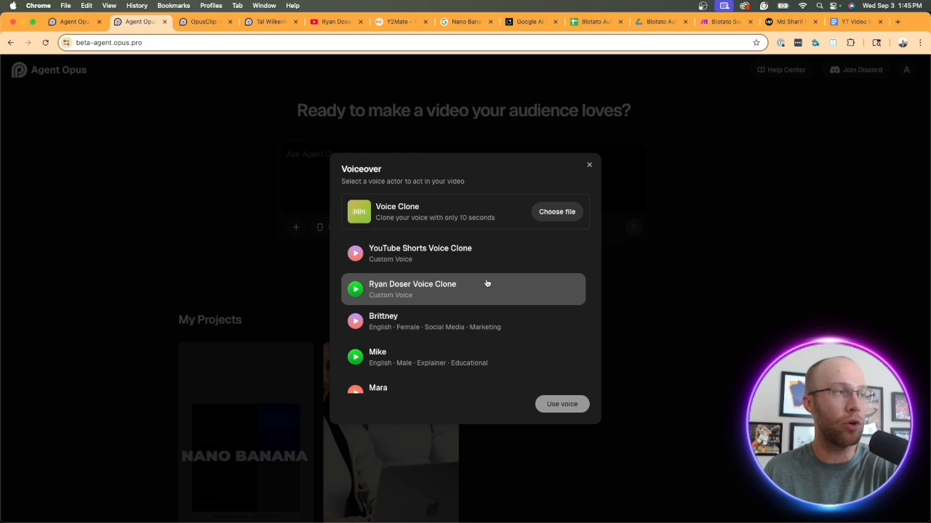
{"action": "mouse_move", "coordinate": [490, 298]}
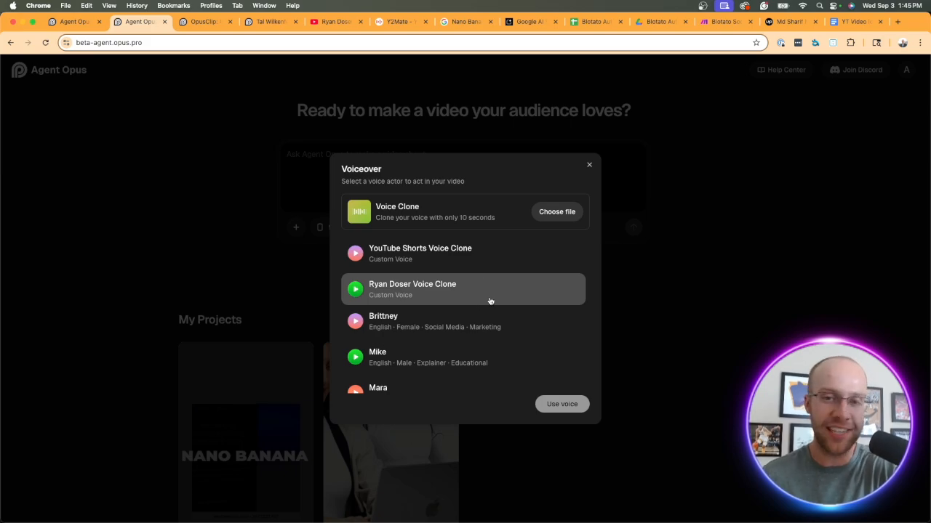
- Scroll through more voices and close the Voiceover dialog
{"action": "scroll", "scroll_direction": "down", "scroll_amount": 3}
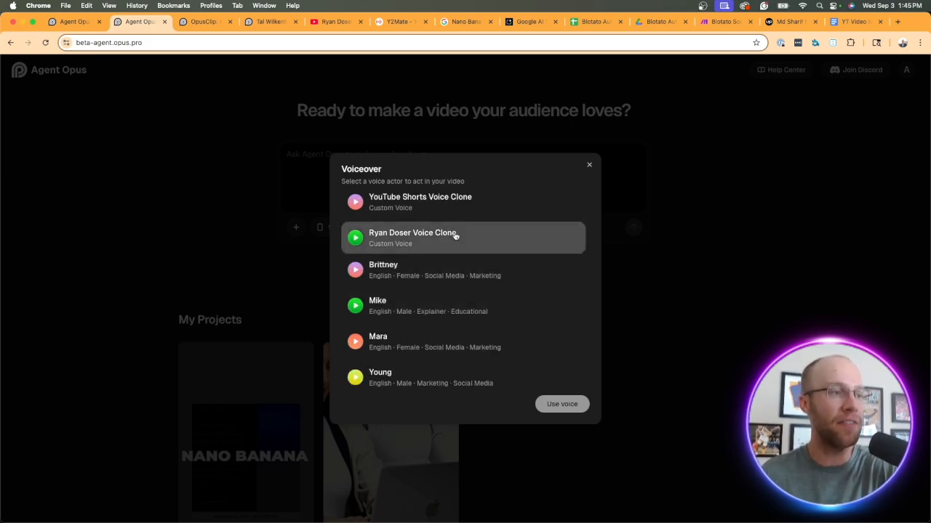
{"action": "left_click", "coordinate": [588, 164]}
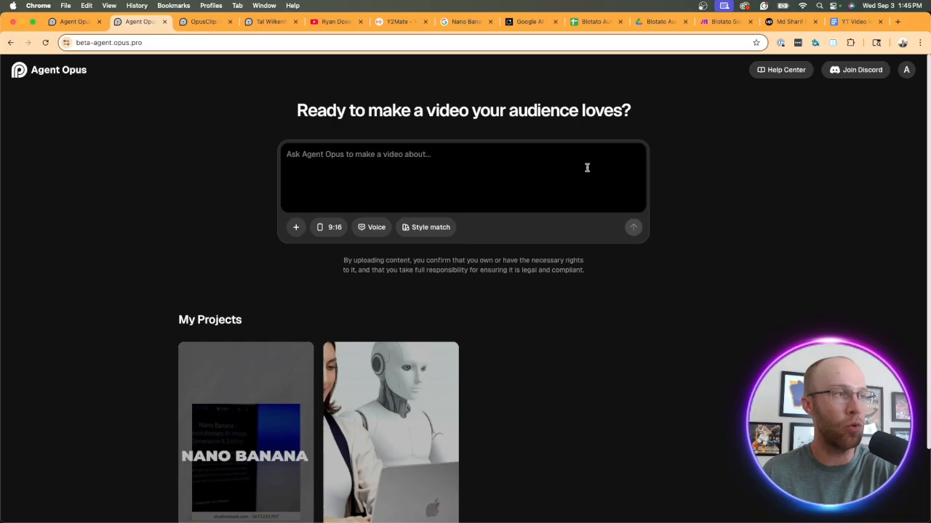
- Browse the Style match library, then switch to the opus.pro/agent landing page
{"action": "left_click", "coordinate": [425, 227]}
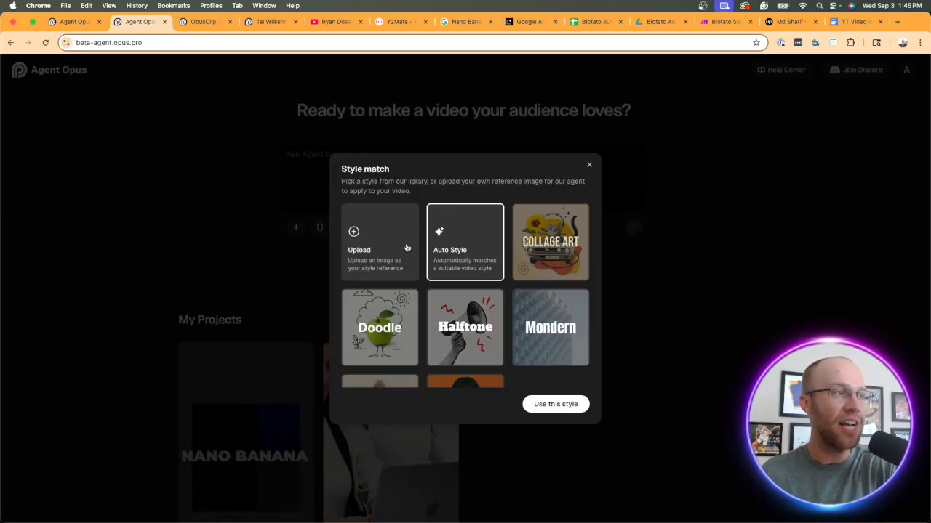
{"action": "scroll", "scroll_direction": "down", "scroll_amount": 3}
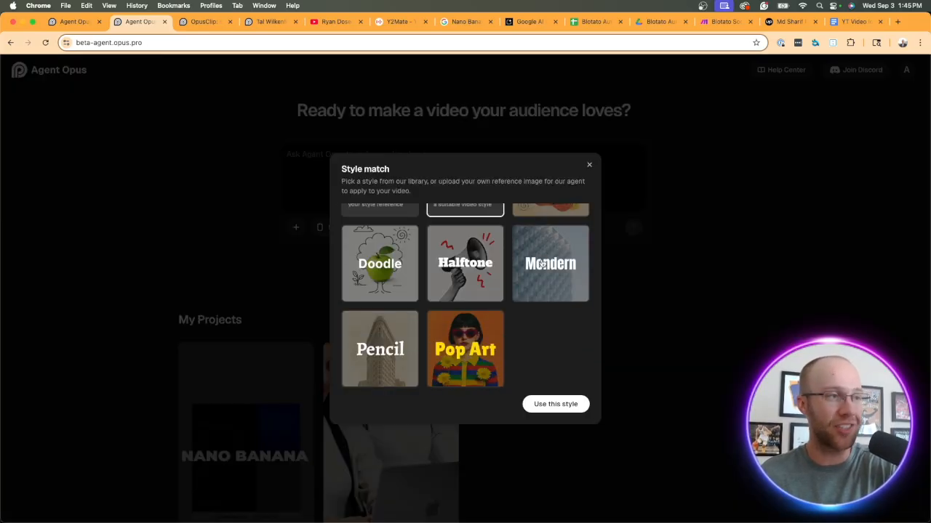
{"action": "scroll", "scroll_direction": "up", "scroll_amount": 3}
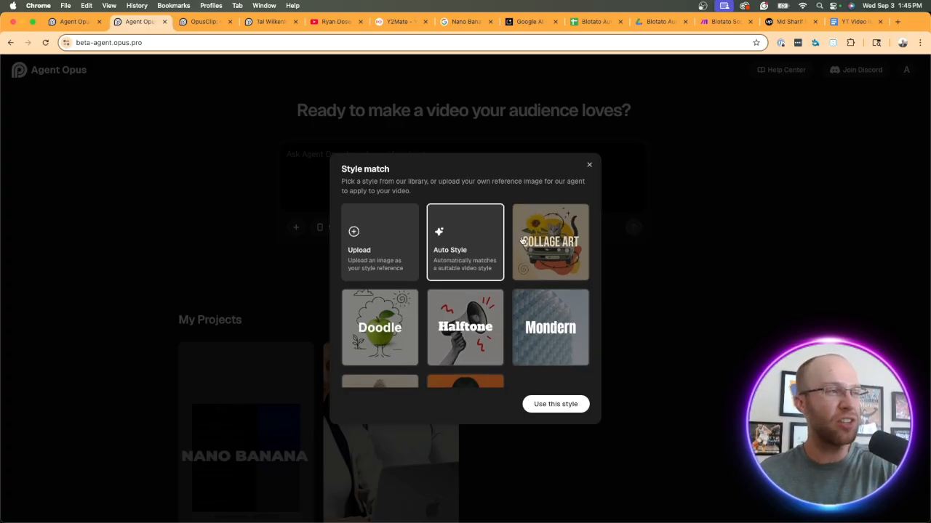
{"action": "mouse_move", "coordinate": [400, 261]}
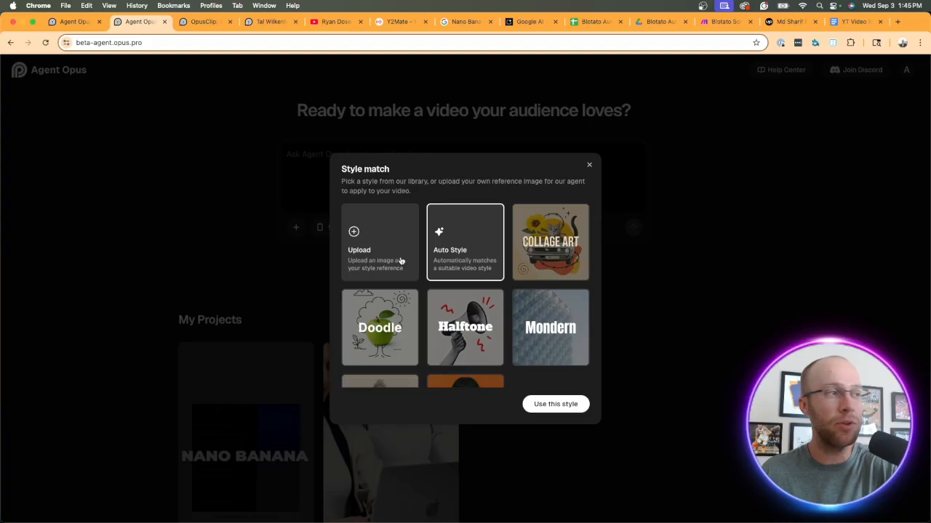
{"action": "left_click", "coordinate": [589, 164]}
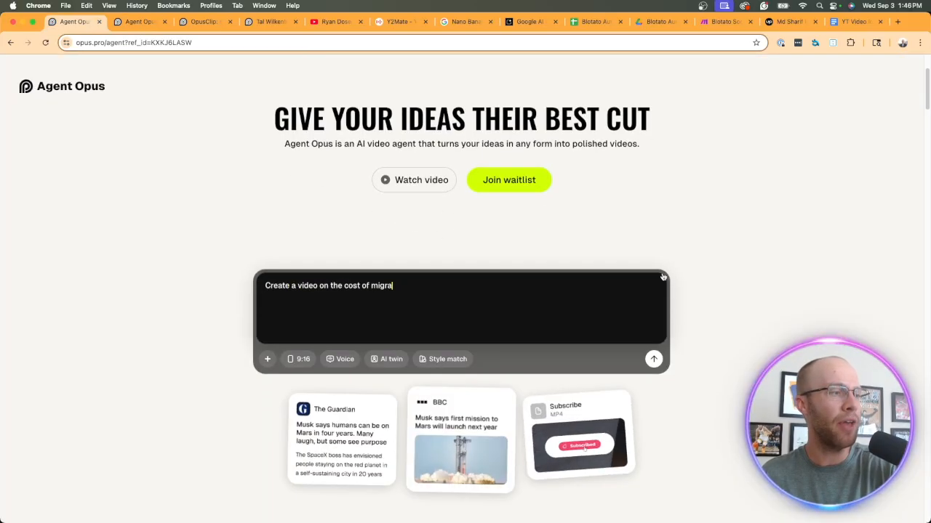
- Highlight the brief's faceless-video request and the sentence about Nano Banana's popularity
{"action": "scroll", "scroll_direction": "down", "scroll_amount": 3}
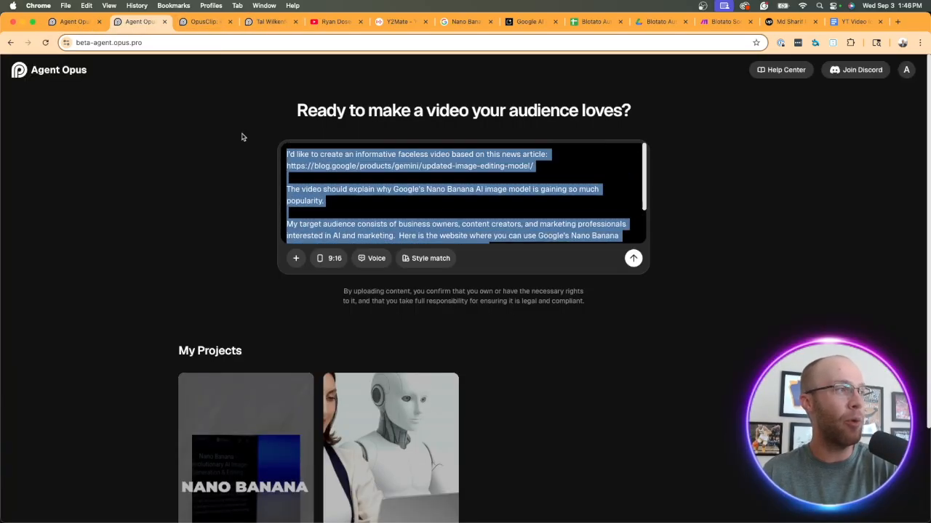
{"action": "left_click", "coordinate": [334, 155]}
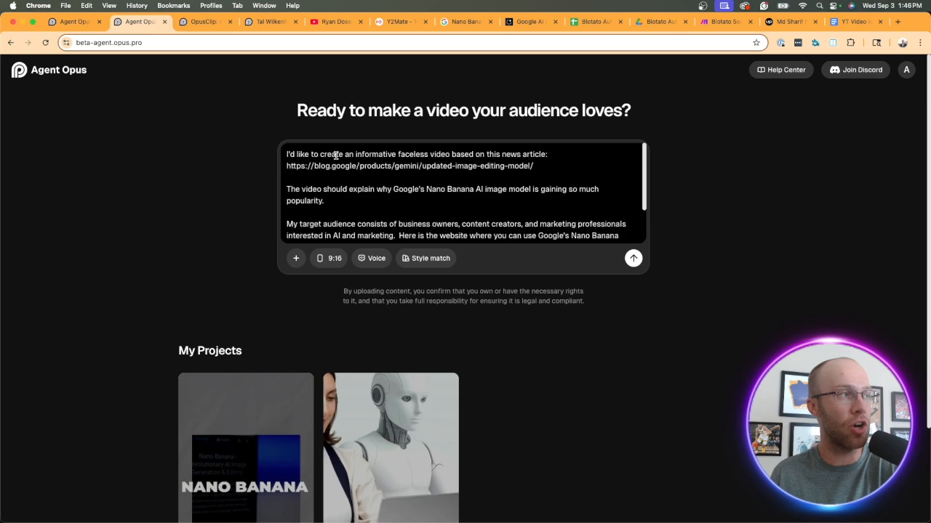
{"action": "left_click_drag", "start_coordinate": [295, 154], "coordinate": [429, 154]}
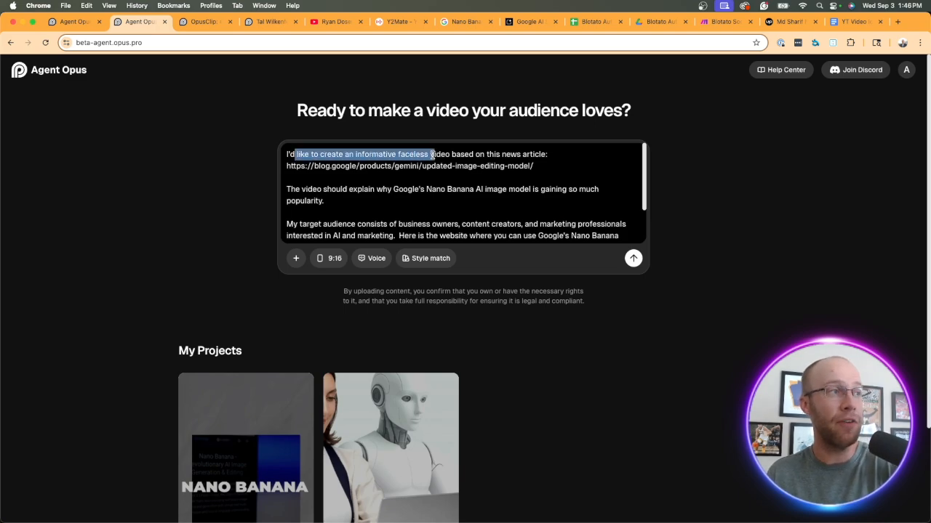
{"action": "left_click", "coordinate": [548, 163]}
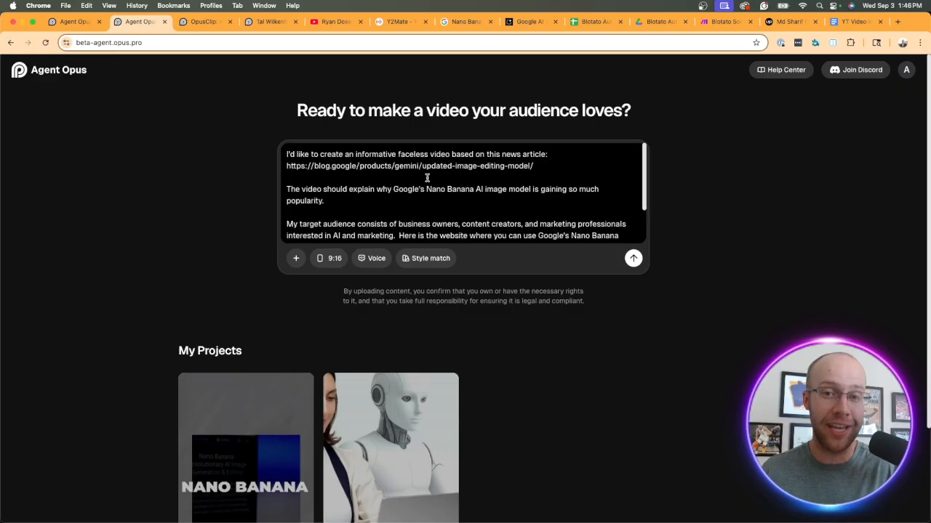
{"action": "left_click_drag", "start_coordinate": [286, 189], "coordinate": [324, 201]}
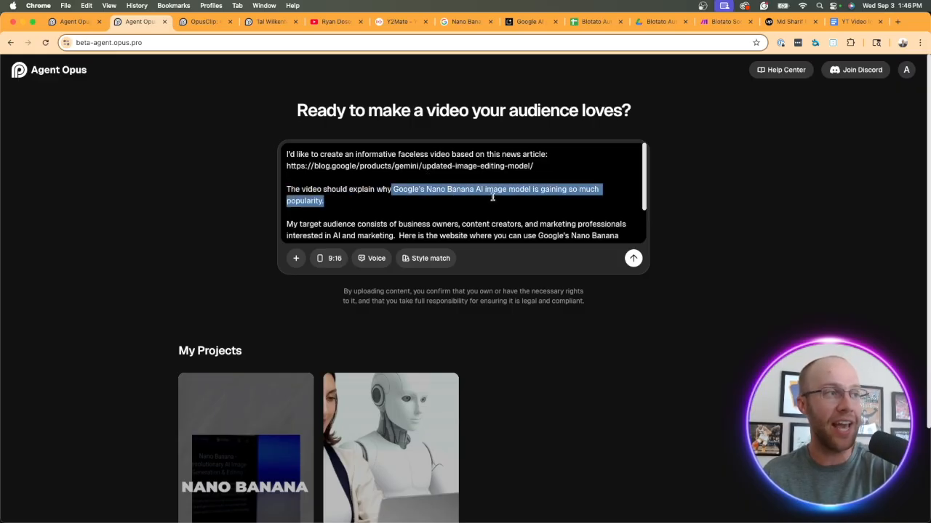
- Highlight the target audience and Nano Banana tool link, then open the voiceover picker
{"action": "scroll", "scroll_direction": "down", "scroll_amount": 3}
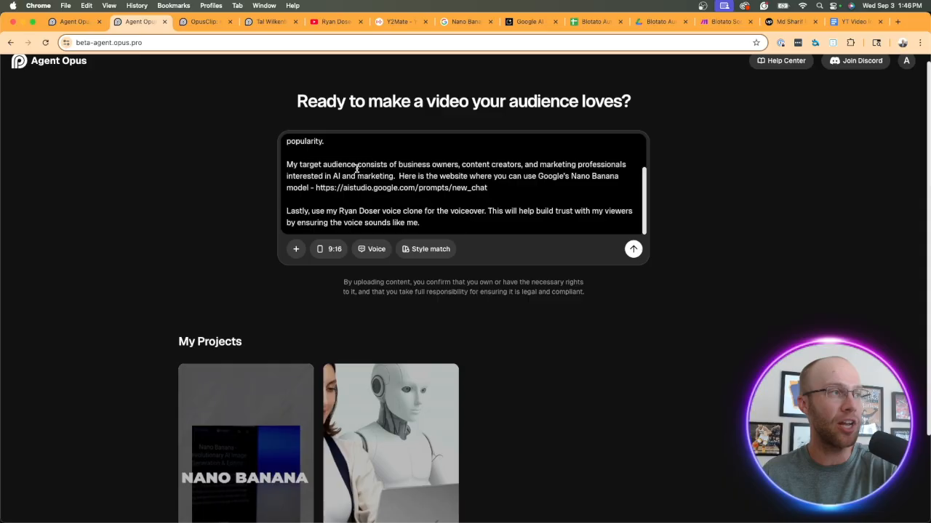
{"action": "left_click_drag", "start_coordinate": [286, 164], "coordinate": [408, 165]}
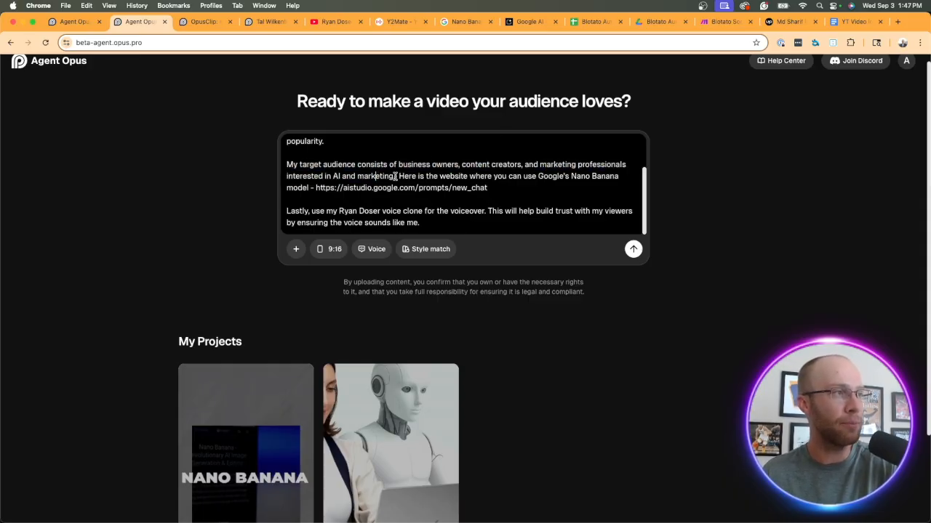
{"action": "left_click_drag", "start_coordinate": [442, 176], "coordinate": [487, 187]}
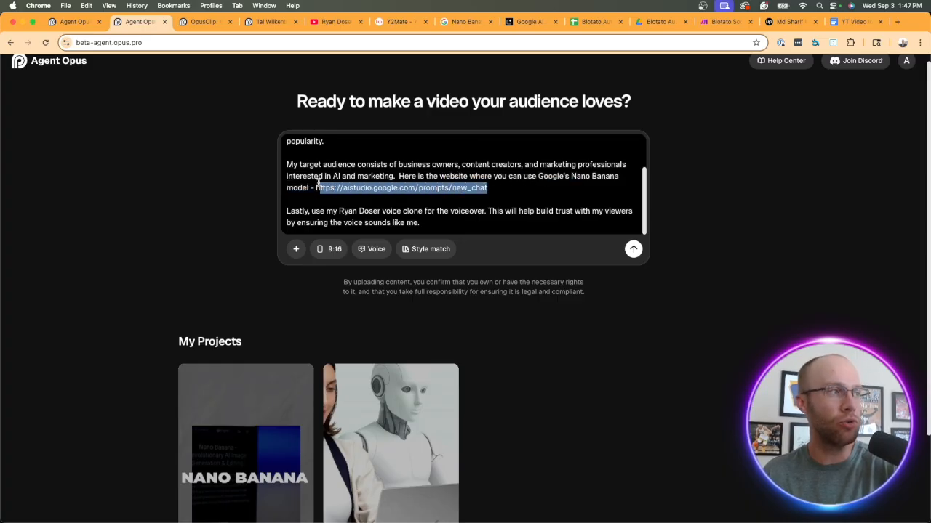
{"action": "left_click", "coordinate": [314, 187]}
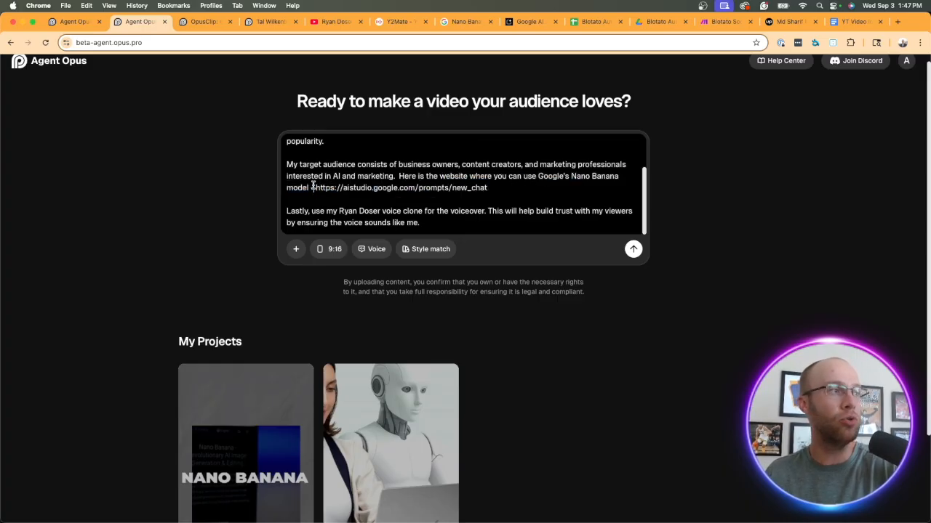
{"action": "left_click_drag", "start_coordinate": [286, 210], "coordinate": [398, 211]}
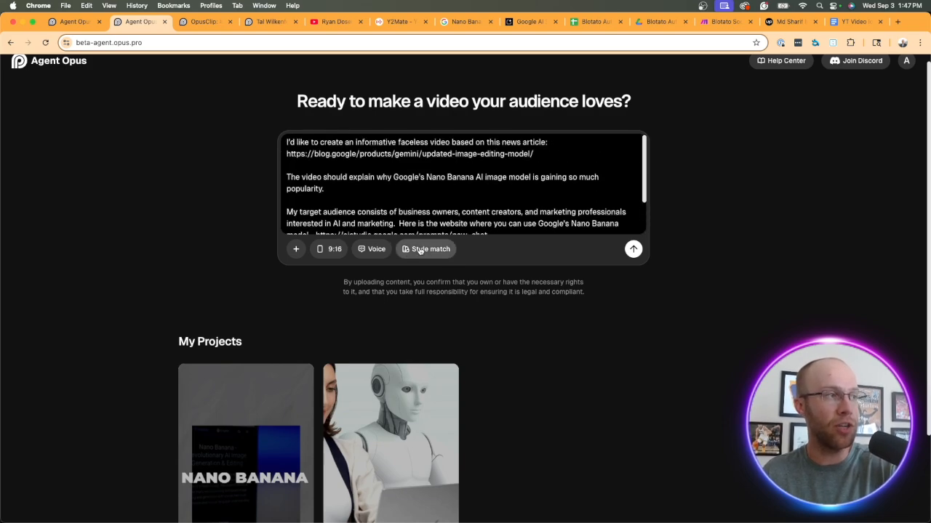
{"action": "left_click", "coordinate": [371, 249]}
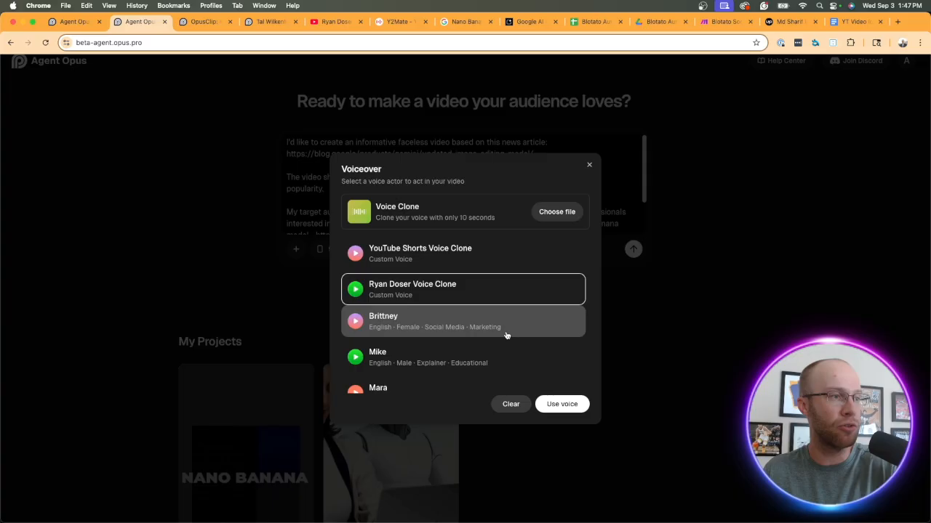
- Select the Ryan Doser voice clone and submit the Nano Banana video request
{"action": "left_click", "coordinate": [561, 404]}
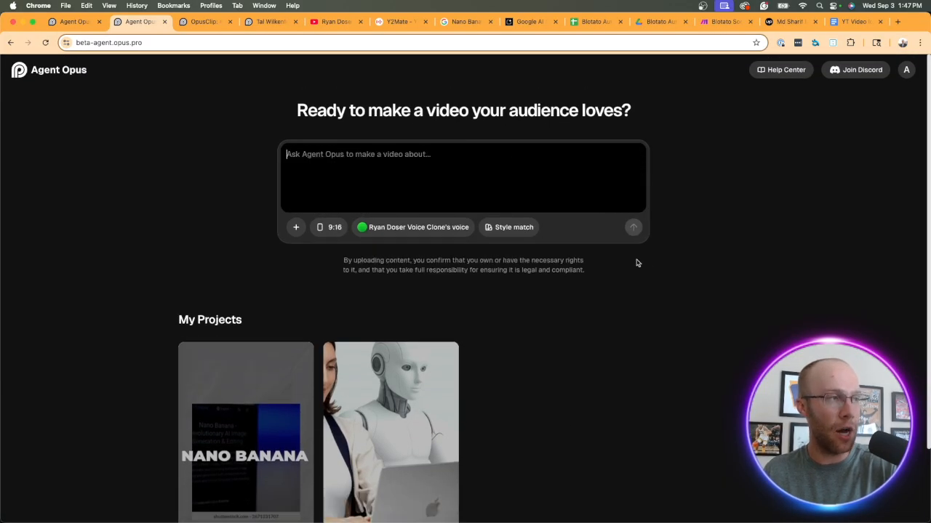
{"action": "left_click", "coordinate": [632, 227]}
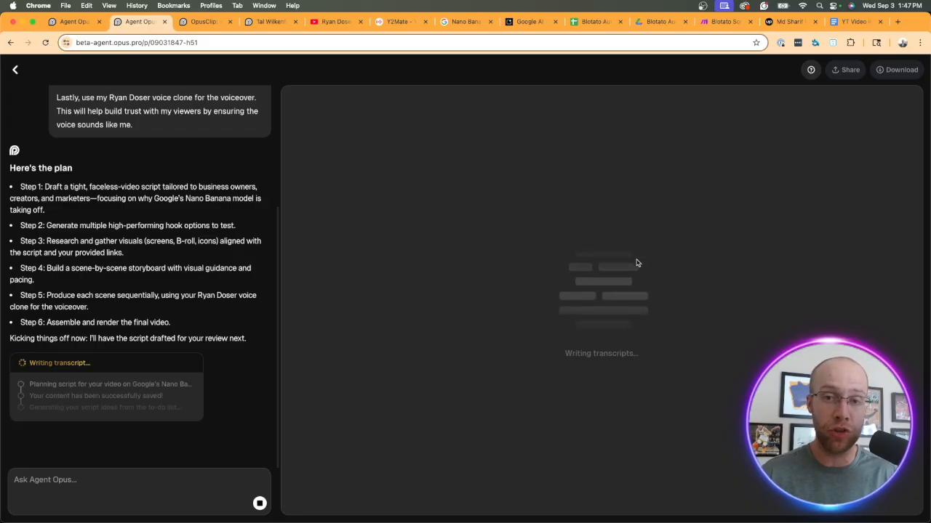
{"action": "mouse_move", "coordinate": [451, 317]}
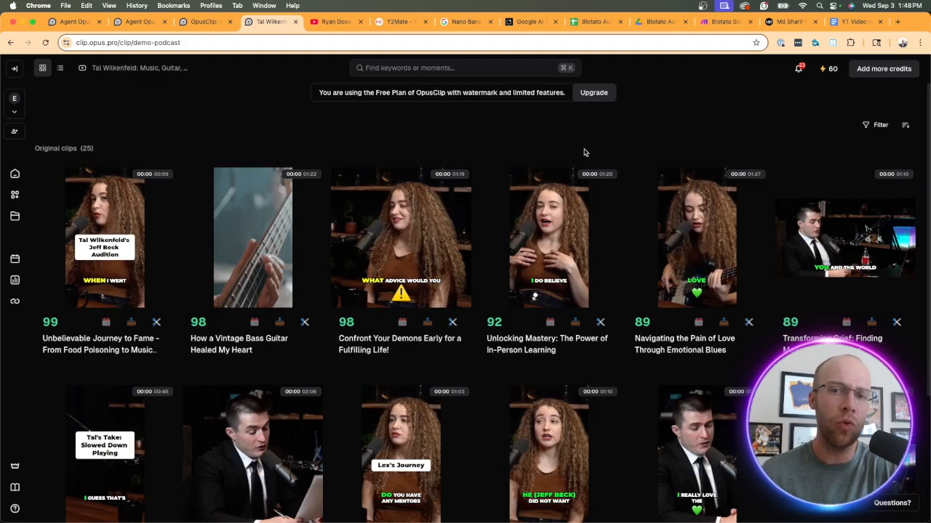
{"action": "scroll", "scroll_direction": "down", "scroll_amount": 3}
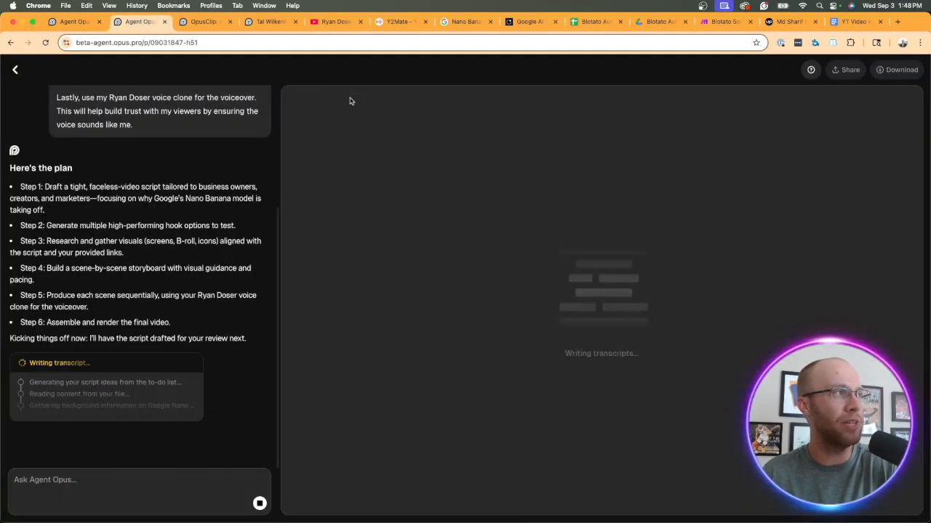
{"action": "mouse_move", "coordinate": [438, 196]}
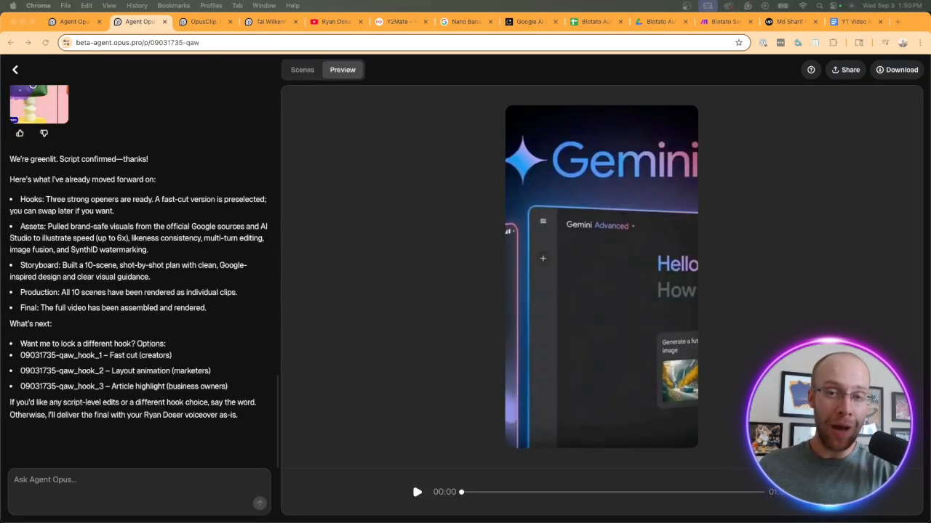
{"action": "mouse_move", "coordinate": [742, 193]}
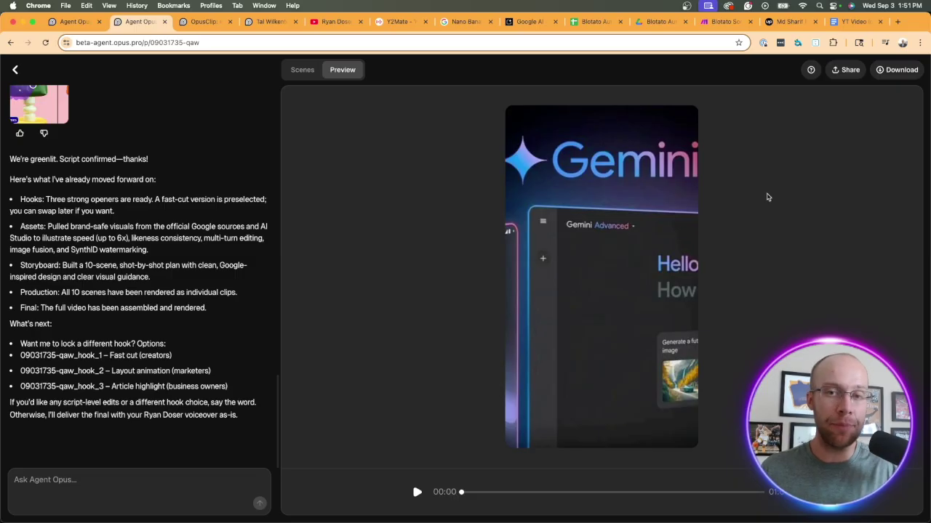
{"action": "mouse_move", "coordinate": [748, 261]}
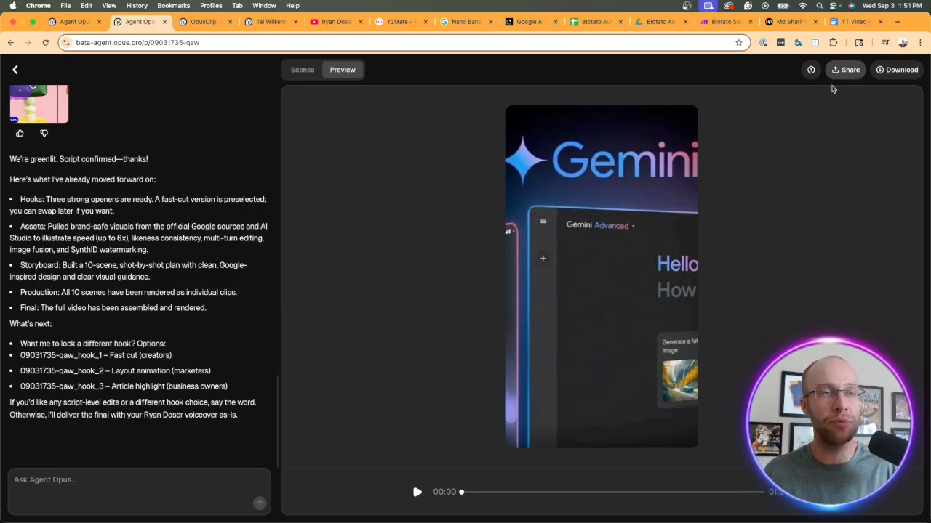
{"action": "mouse_move", "coordinate": [380, 493]}
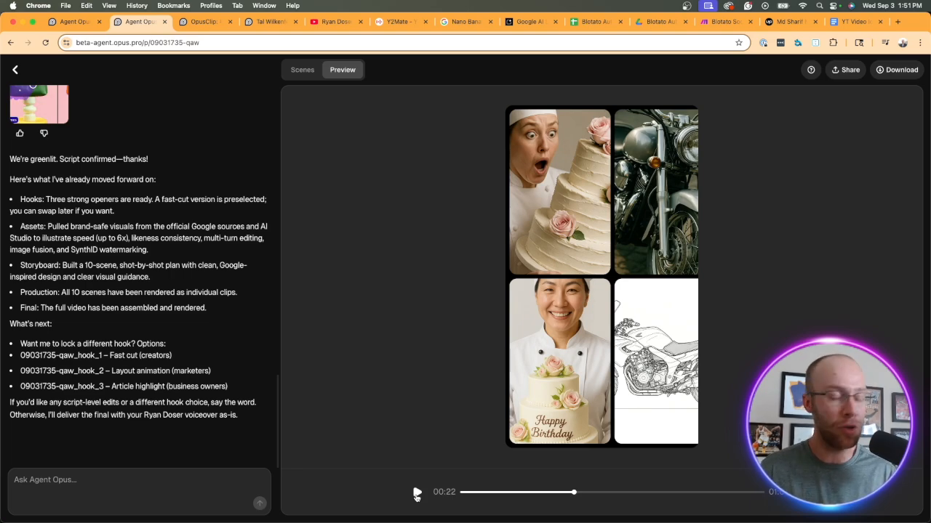
- Pause the Nano Banana video preview at 22 seconds, on the cake and motorcycle images
{"action": "left_click", "coordinate": [142, 22]}
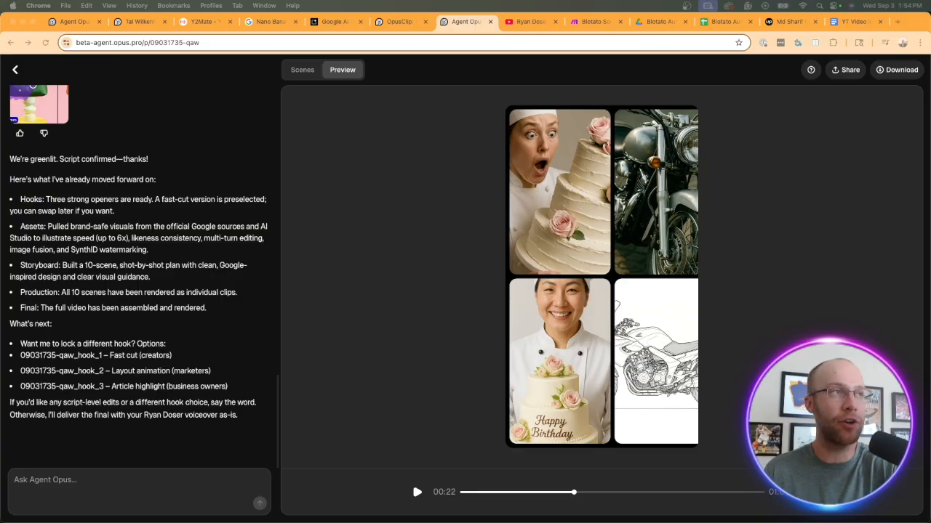
- Scroll through Ryan Doser's YouTube Shorts grid to review the automated Shorts and view counts
{"action": "left_click", "coordinate": [531, 22]}
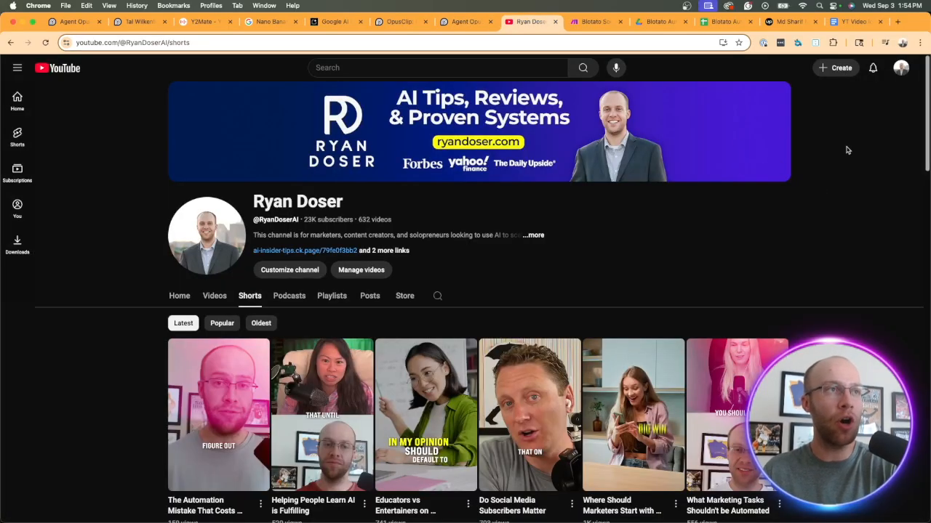
{"action": "scroll", "scroll_direction": "down", "scroll_amount": 3}
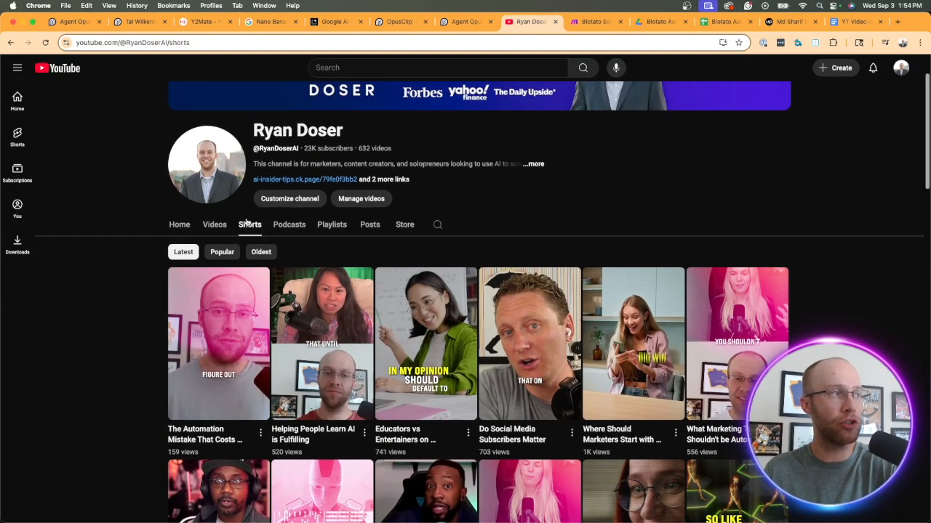
{"action": "scroll", "scroll_direction": "down", "scroll_amount": 3}
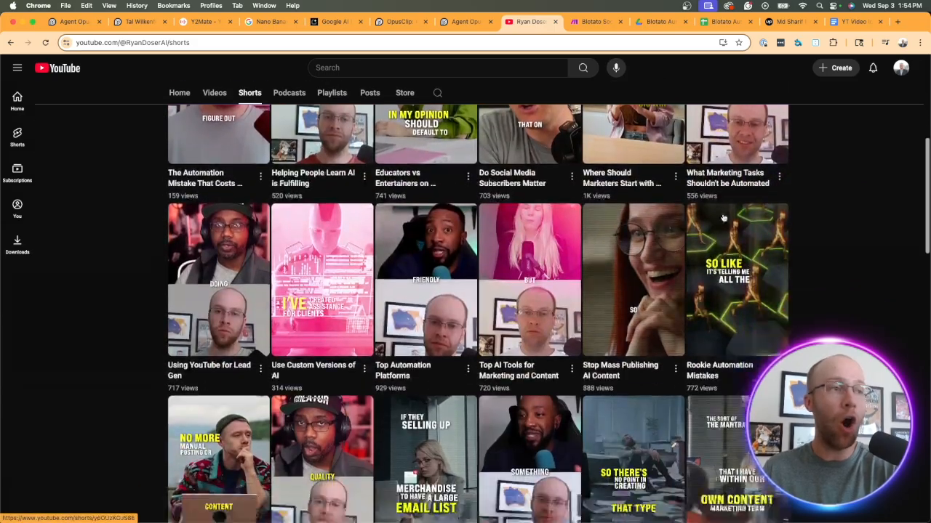
{"action": "scroll", "scroll_direction": "down", "scroll_amount": 3}
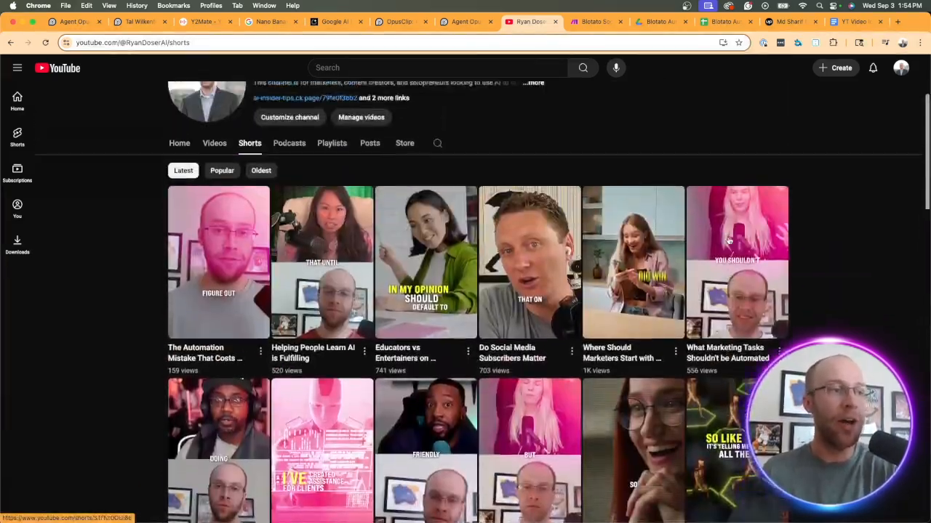
{"action": "scroll", "scroll_direction": "down", "scroll_amount": 3}
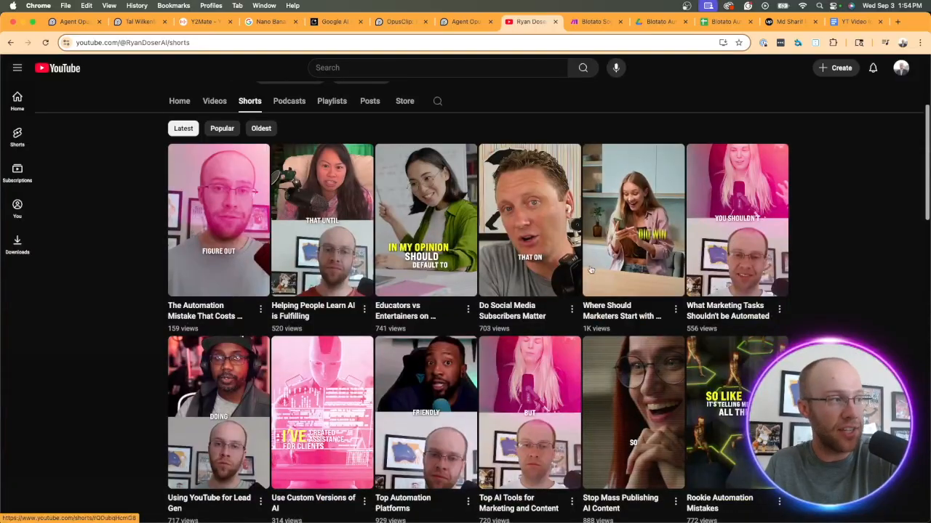
{"action": "scroll", "scroll_direction": "down", "scroll_amount": 3}
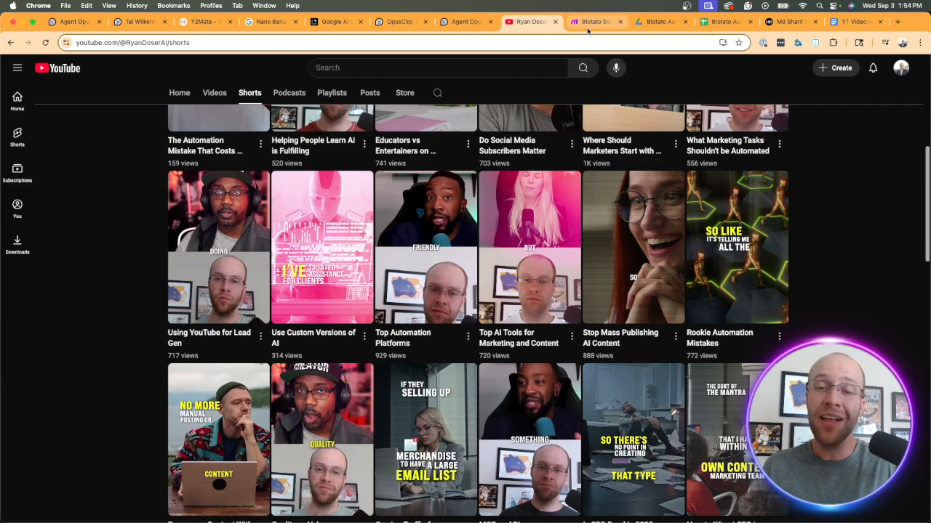
- Show the Make.com Blotato posting scenario, then its Drive video folder and posting tracker spreadsheet
{"action": "left_click", "coordinate": [598, 21]}
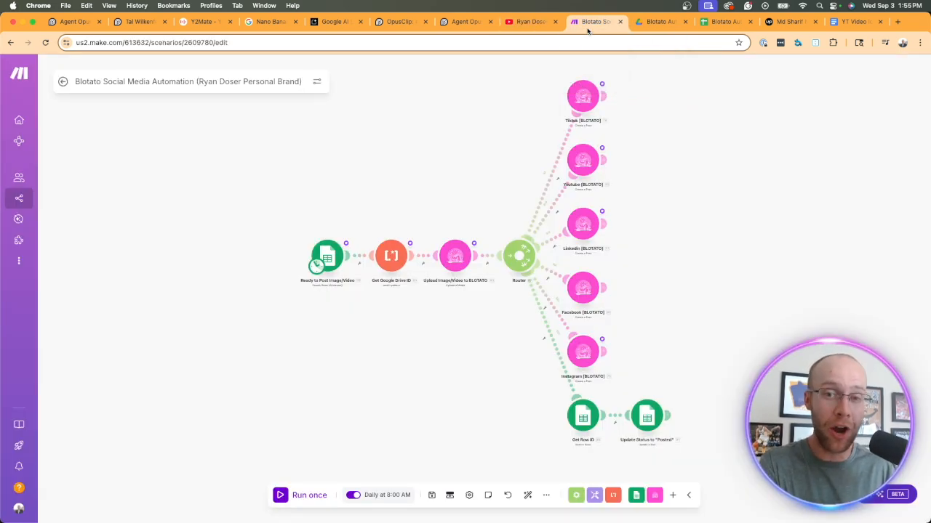
{"action": "mouse_move", "coordinate": [705, 106]}
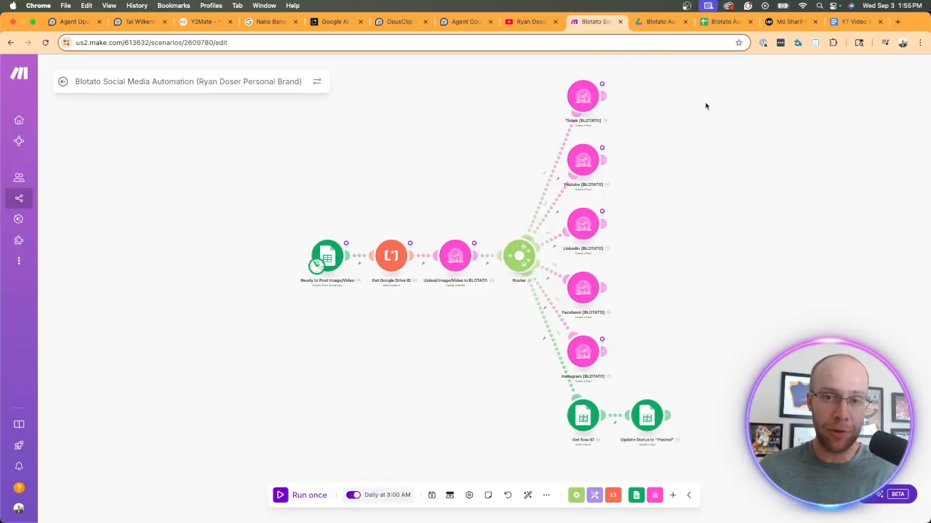
{"action": "left_click", "coordinate": [654, 21]}
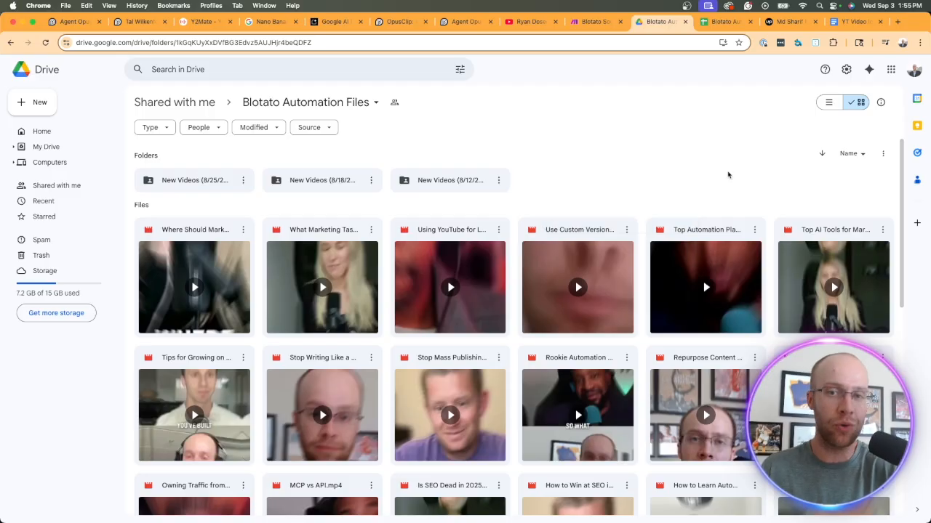
{"action": "mouse_move", "coordinate": [675, 99]}
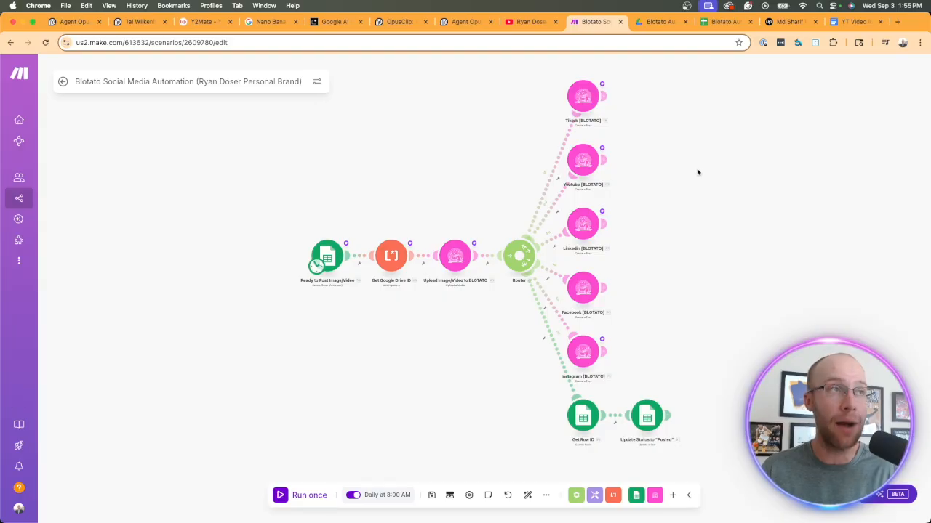
{"action": "left_click", "coordinate": [723, 21]}
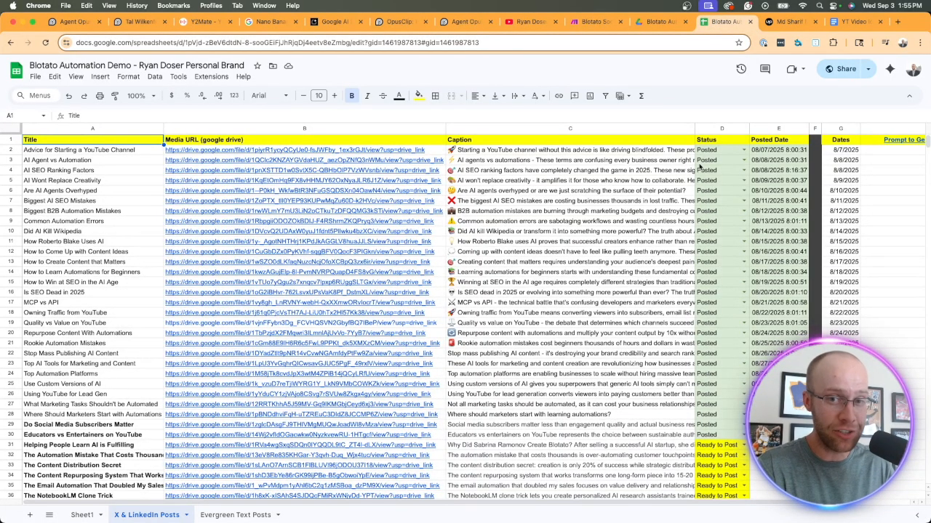
{"action": "scroll", "scroll_direction": "down", "scroll_amount": 3}
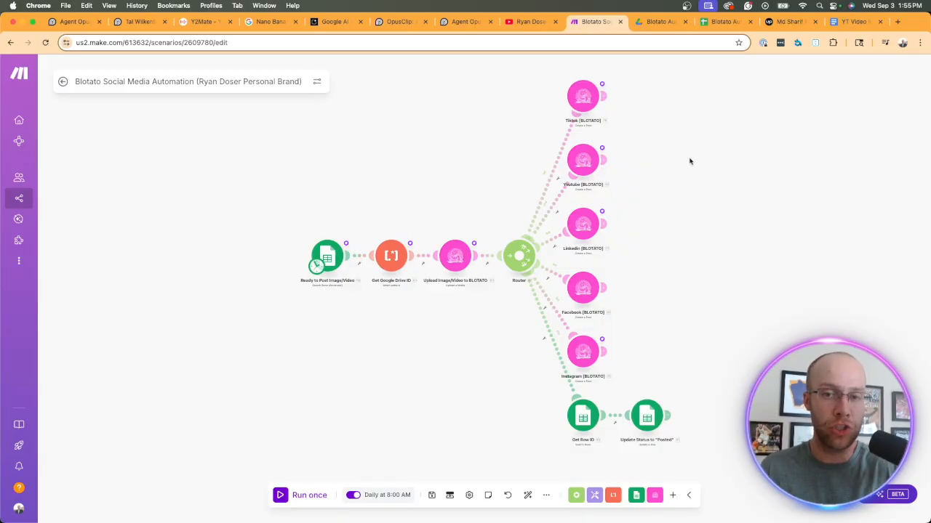
- Glance back at the paused Agent Opus project, then show the channel's long-form Videos tab
{"action": "left_click", "coordinate": [463, 21]}
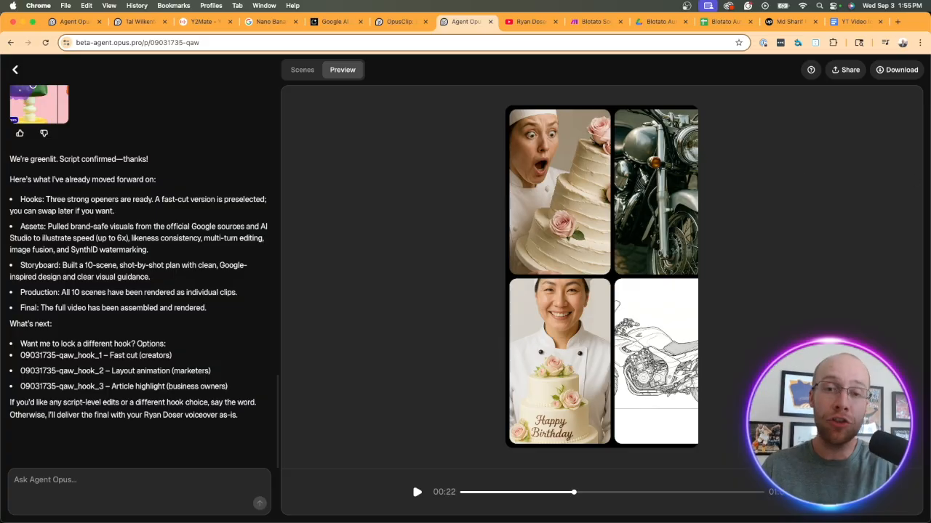
{"action": "left_click", "coordinate": [530, 21]}
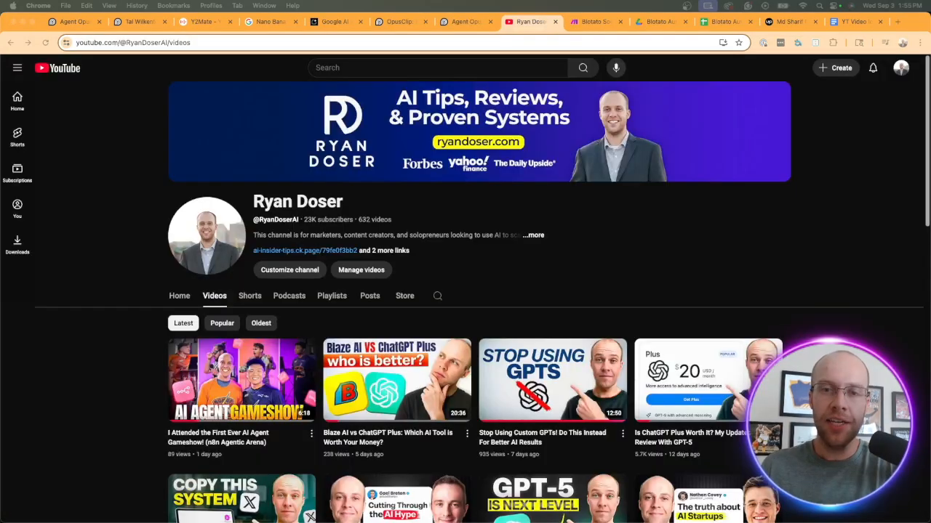